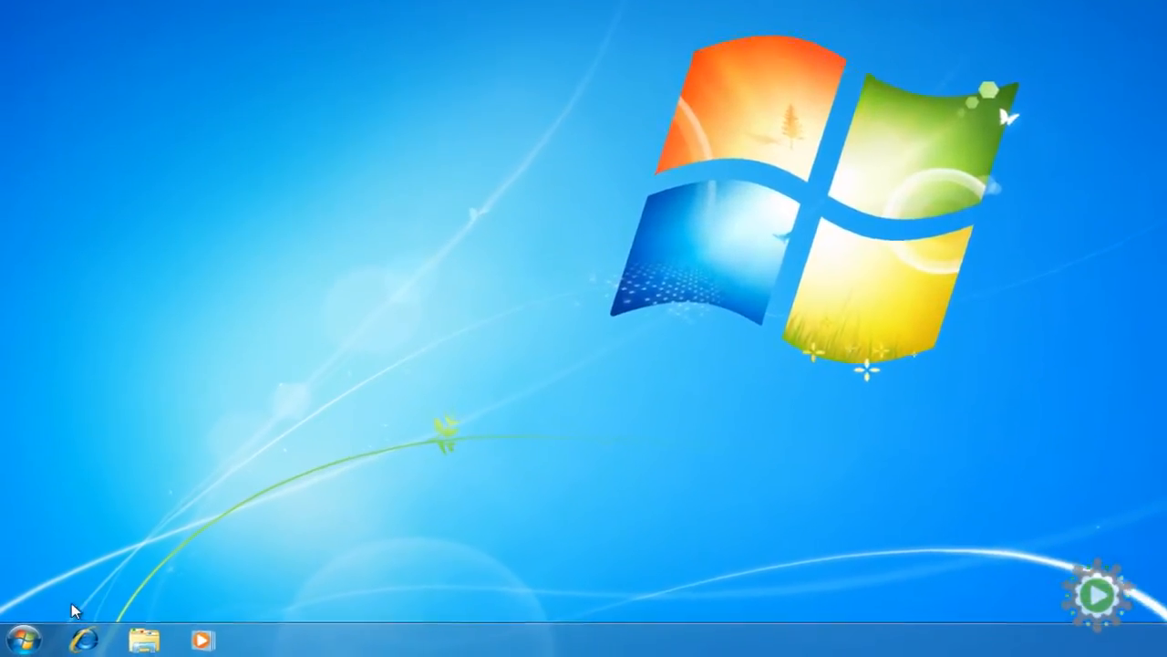
# Step: Launch Any Video Converter by searching 'any video converter' from the Start menu
pyautogui.click(18, 639)
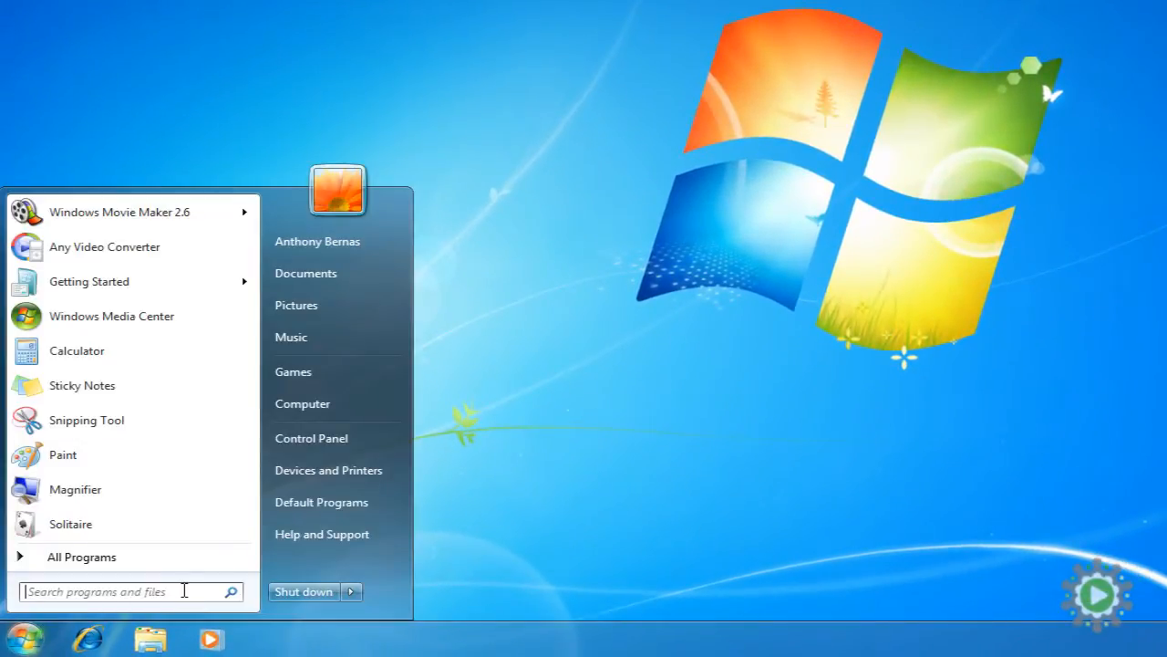
pyautogui.write('any video converter')
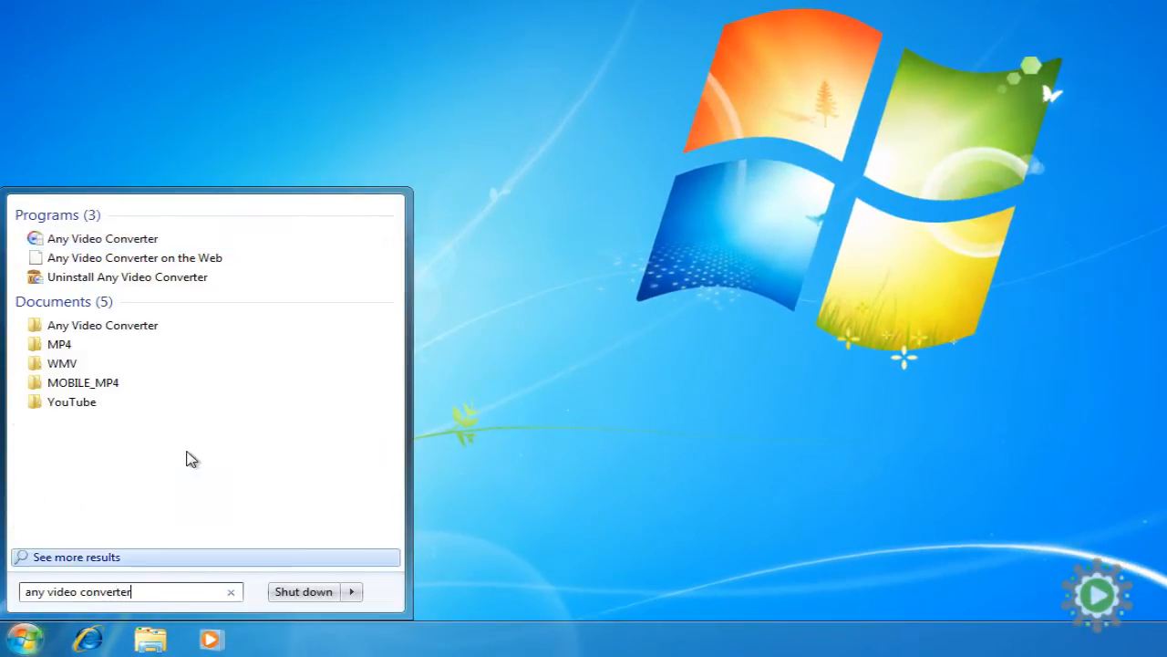
pyautogui.click(103, 237)
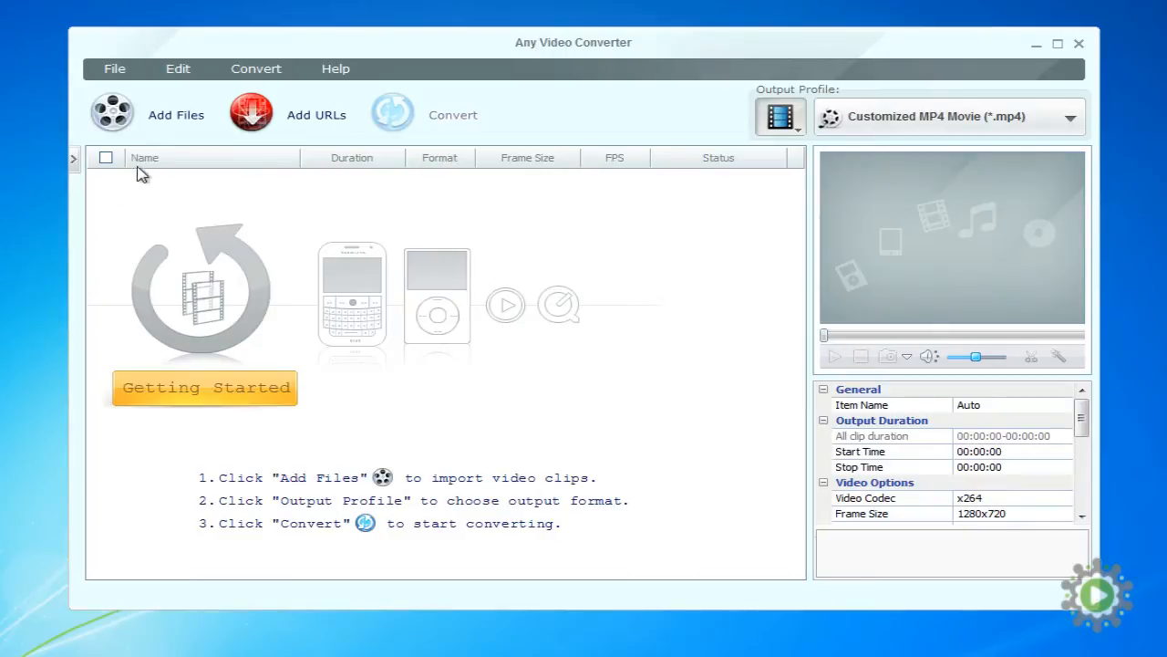
pyautogui.moveTo(175, 113)
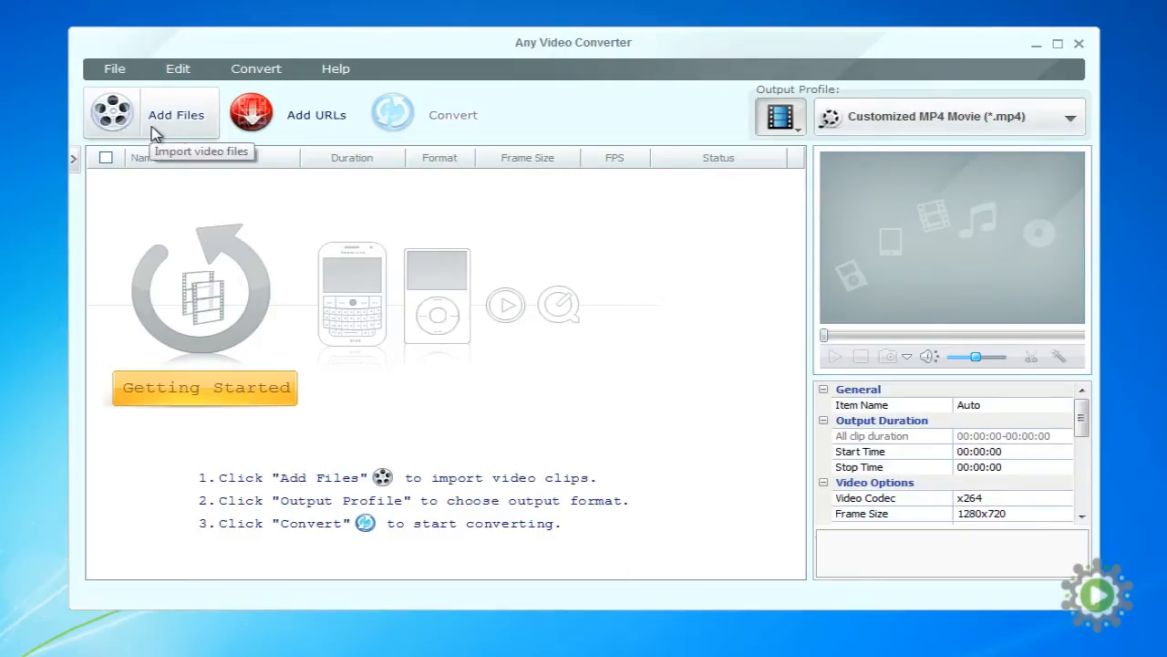
pyautogui.moveTo(792, 139)
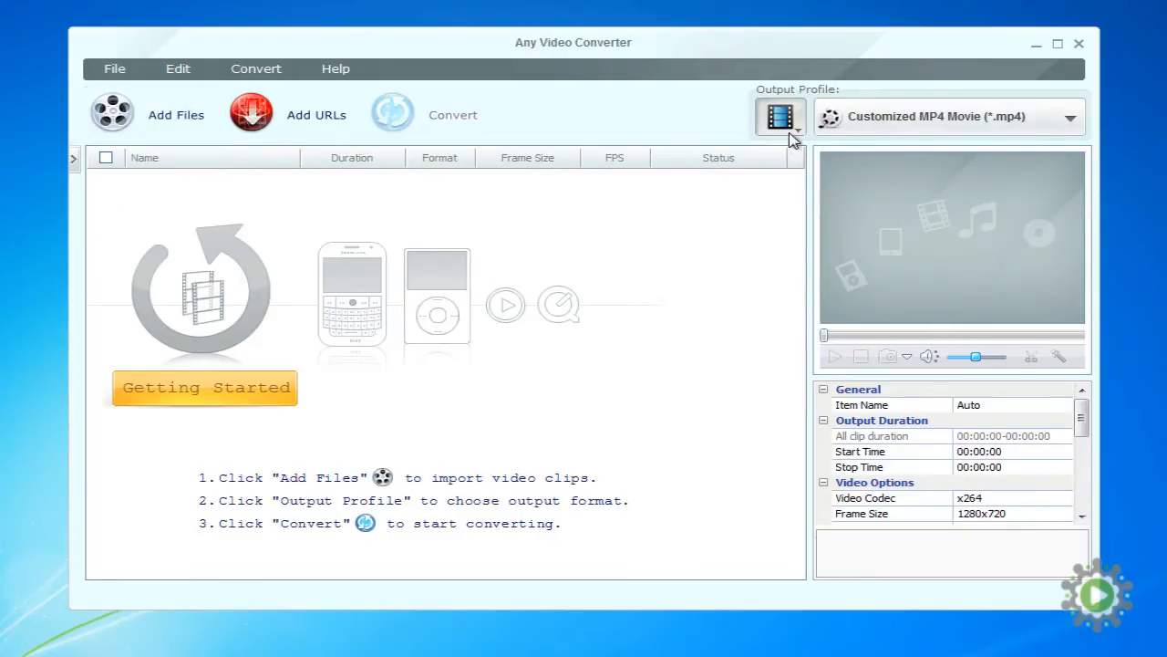
pyautogui.moveTo(839, 142)
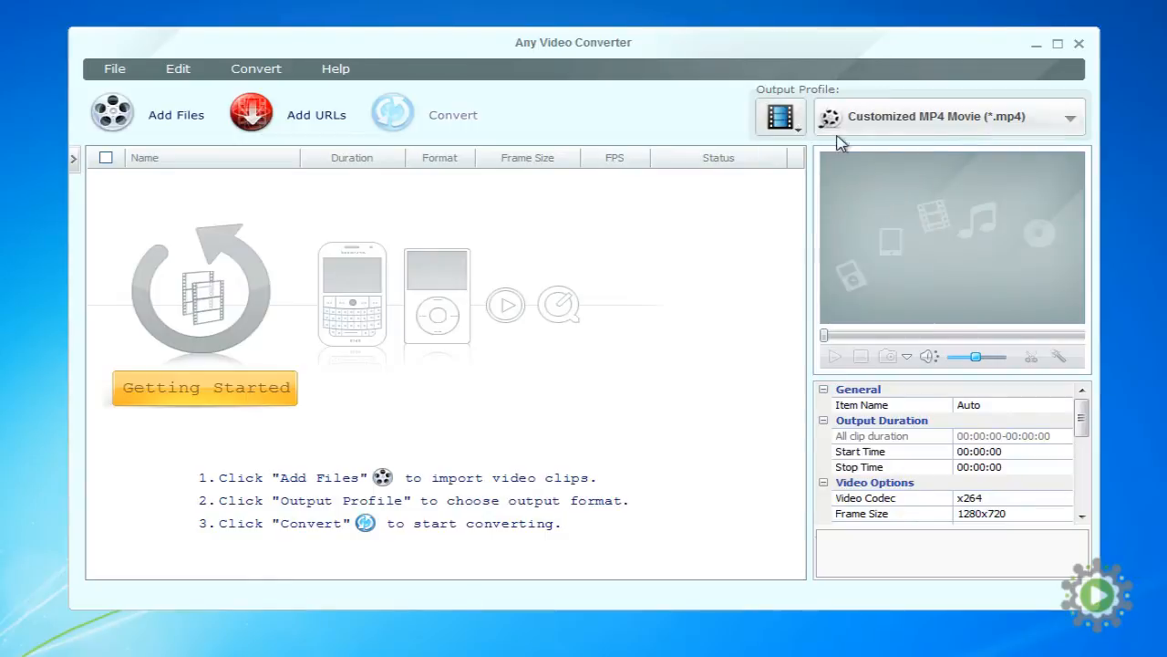
pyautogui.moveTo(1072, 124)
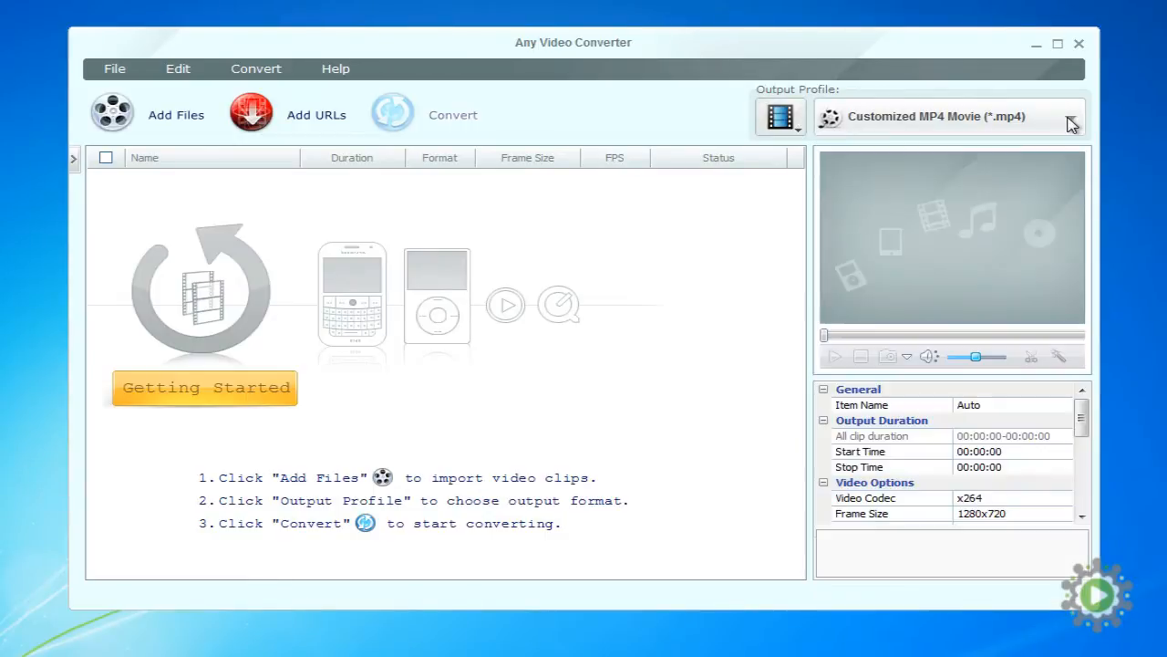
pyautogui.moveTo(434, 131)
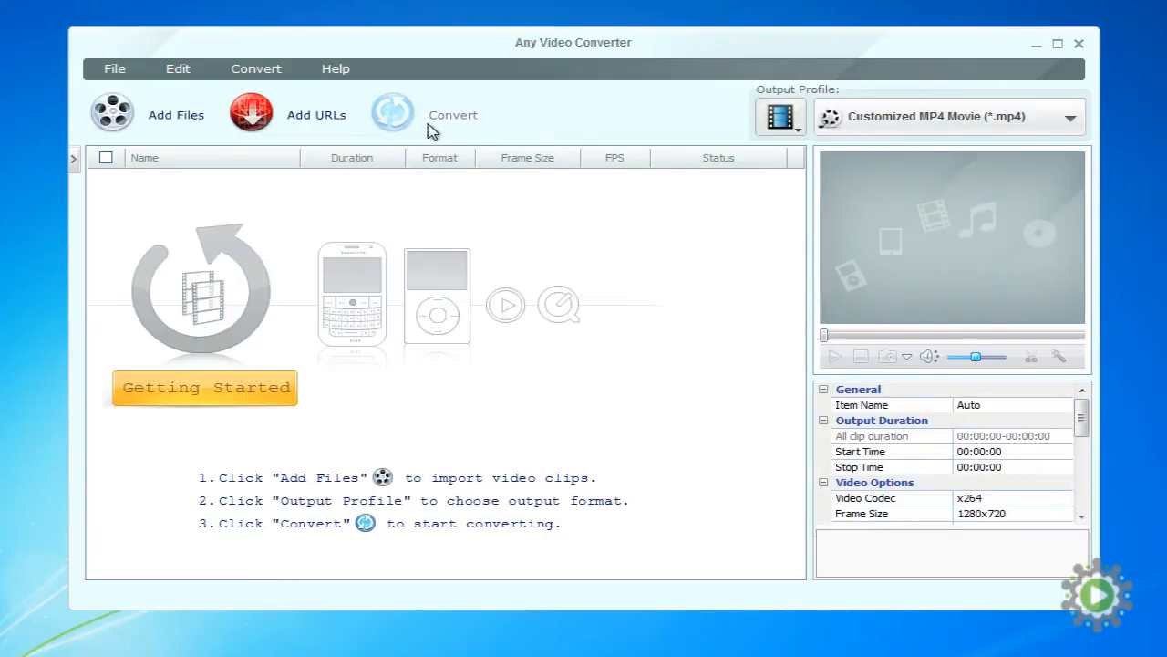
pyautogui.moveTo(428, 127)
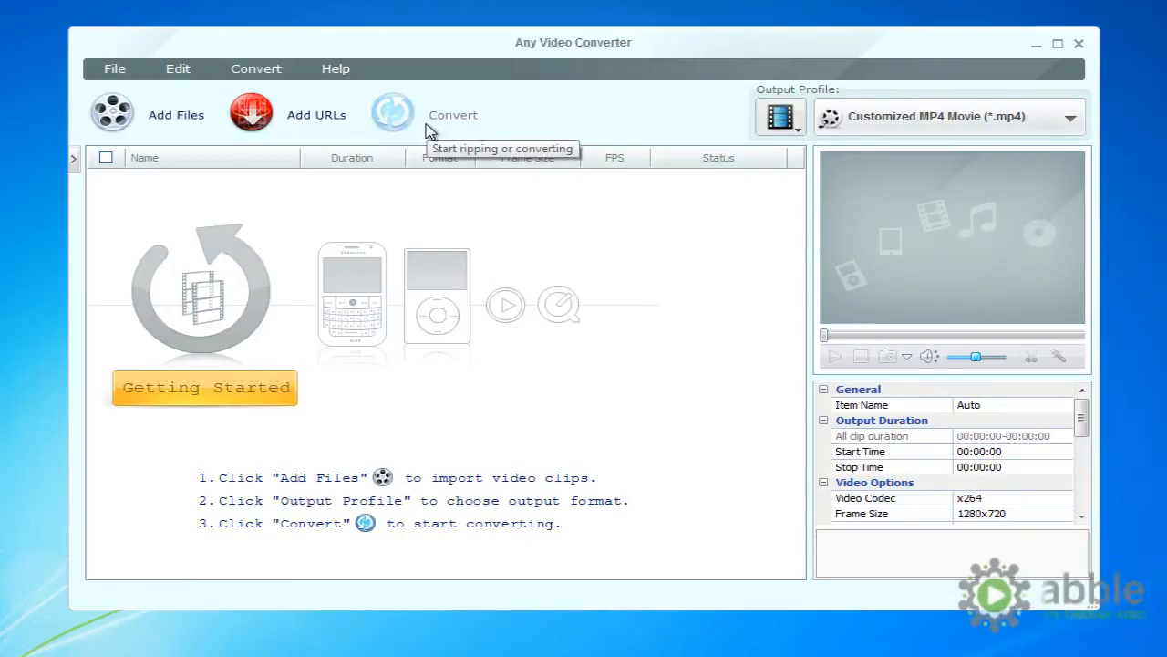
pyautogui.moveTo(155, 131)
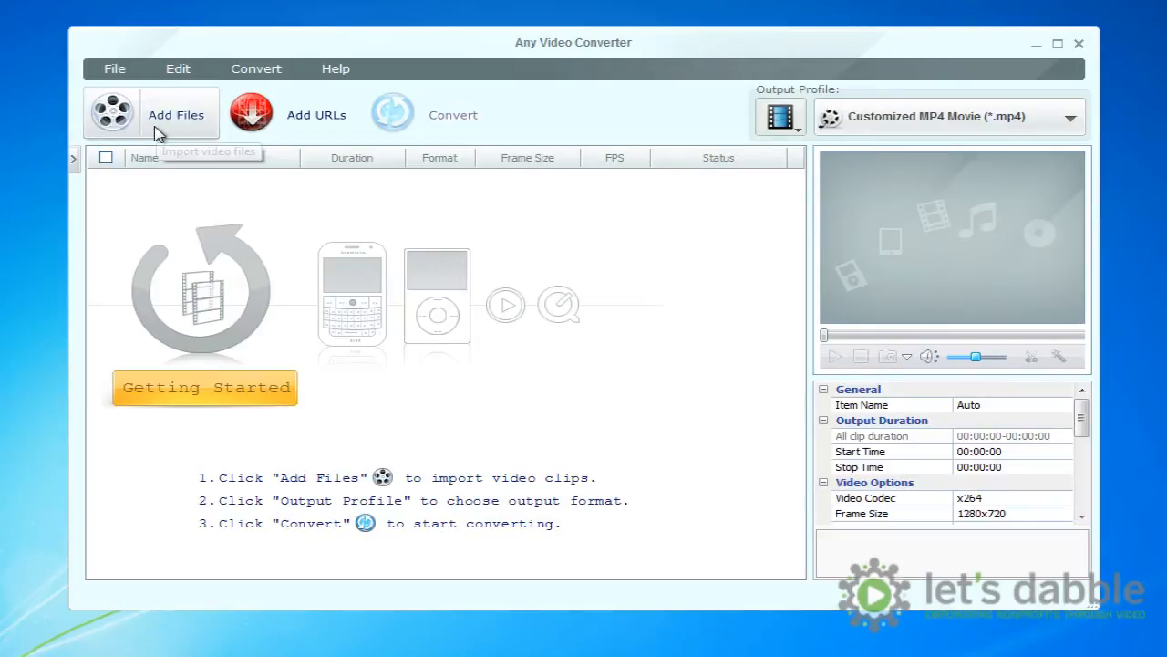
# Step: Add Files and select the four sample MP4s in Libraries > Raw Footage > Sample Videos
pyautogui.click(175, 113)
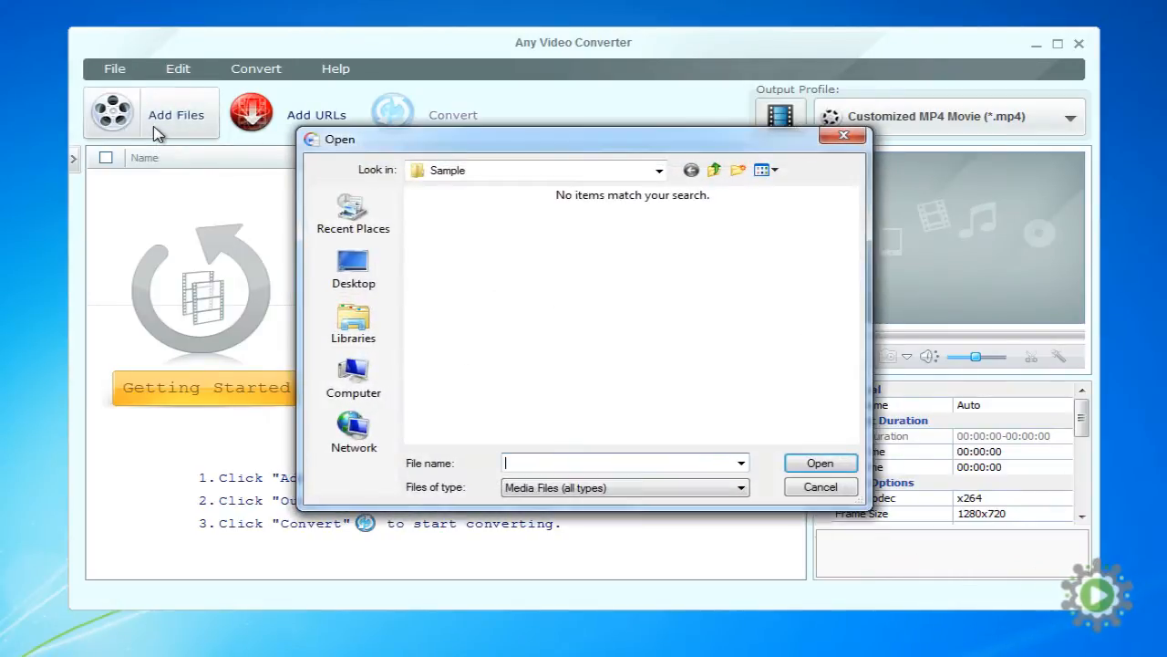
pyautogui.moveTo(306, 248)
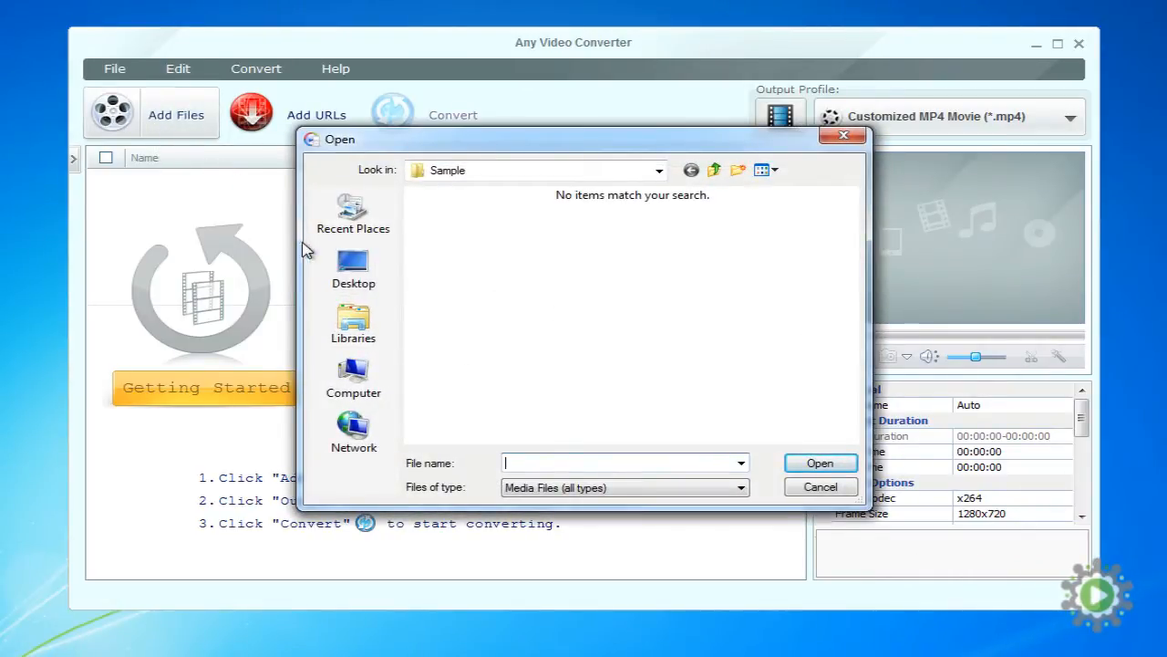
pyautogui.click(354, 324)
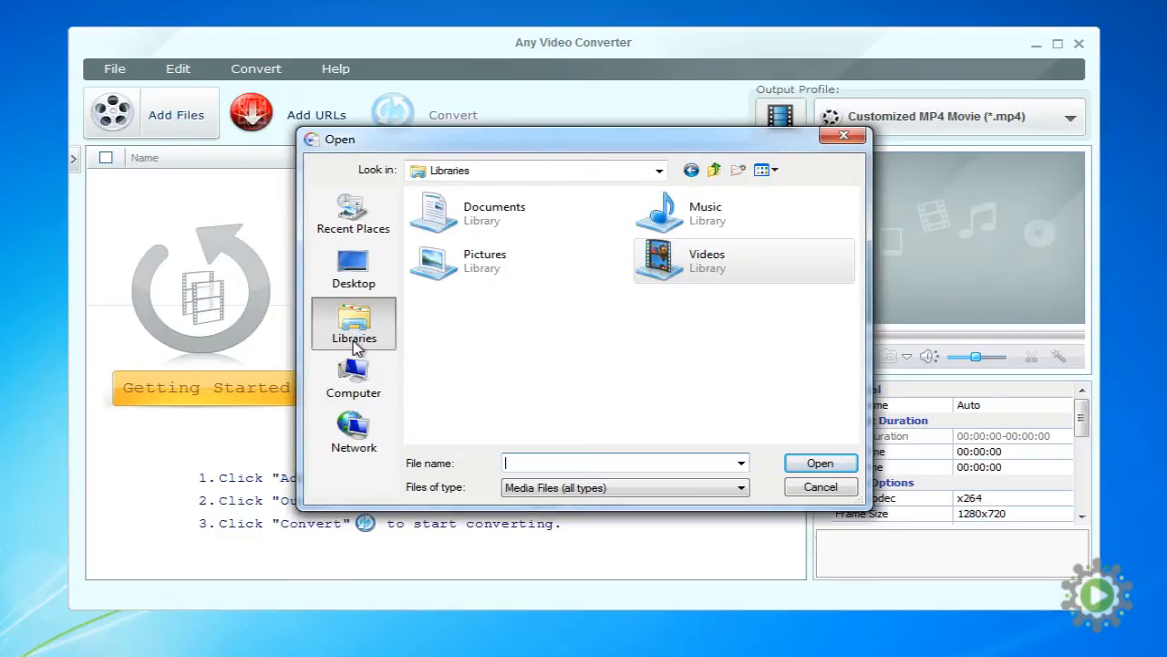
pyautogui.moveTo(660, 274)
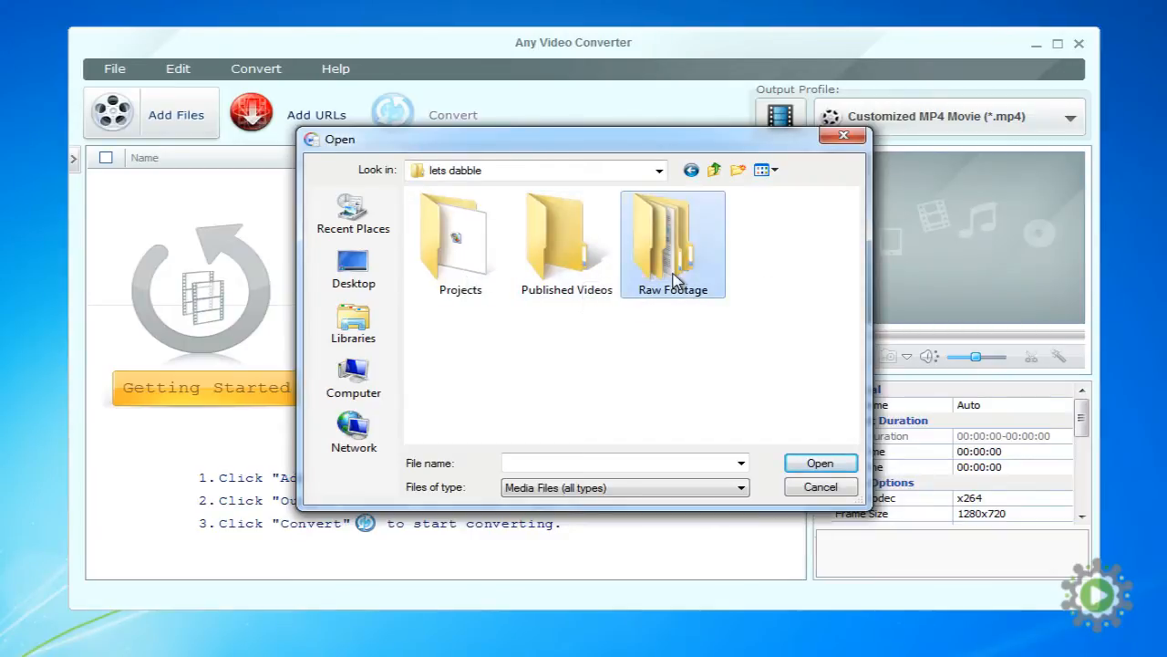
pyautogui.doubleClick(673, 237)
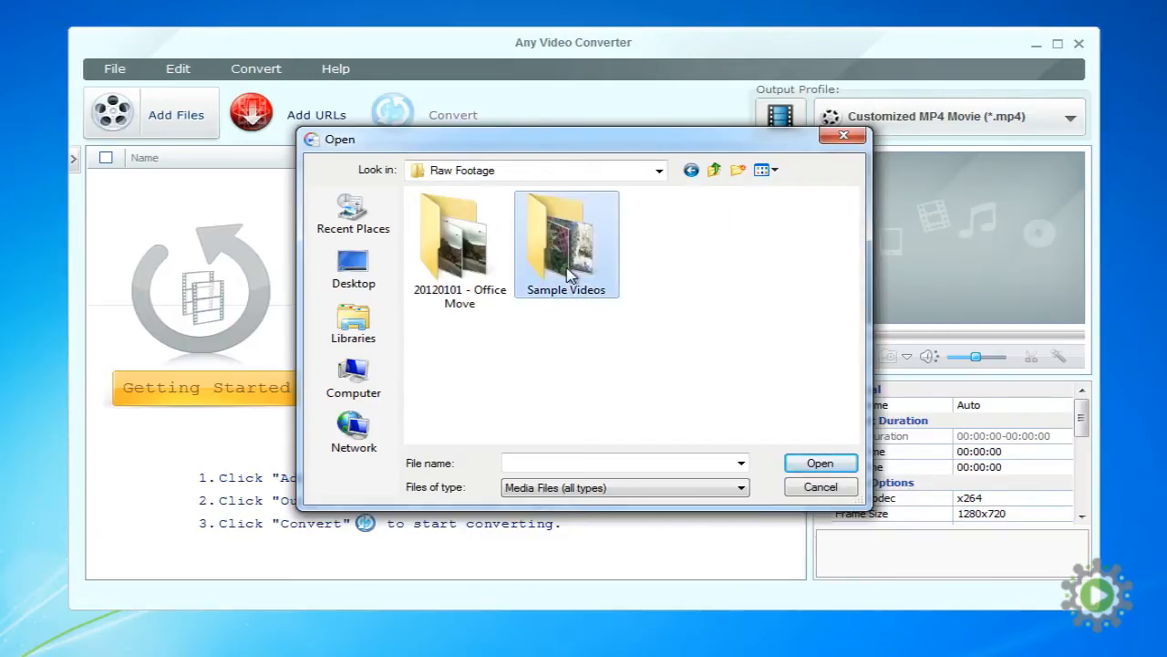
pyautogui.doubleClick(565, 237)
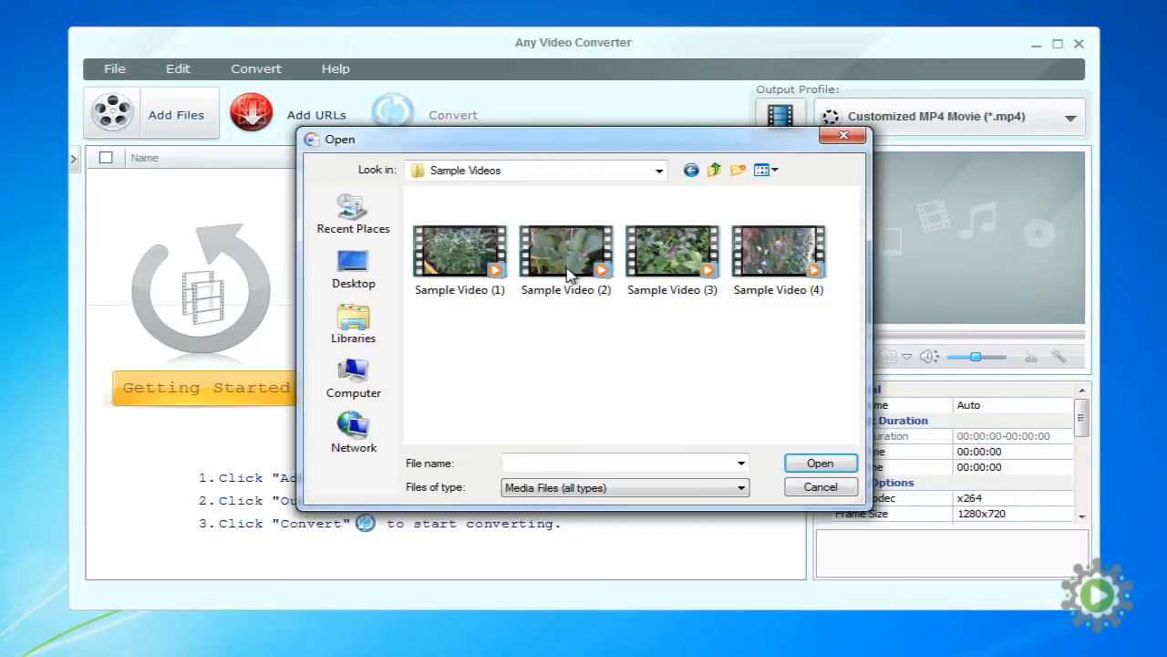
pyautogui.moveTo(565, 259)
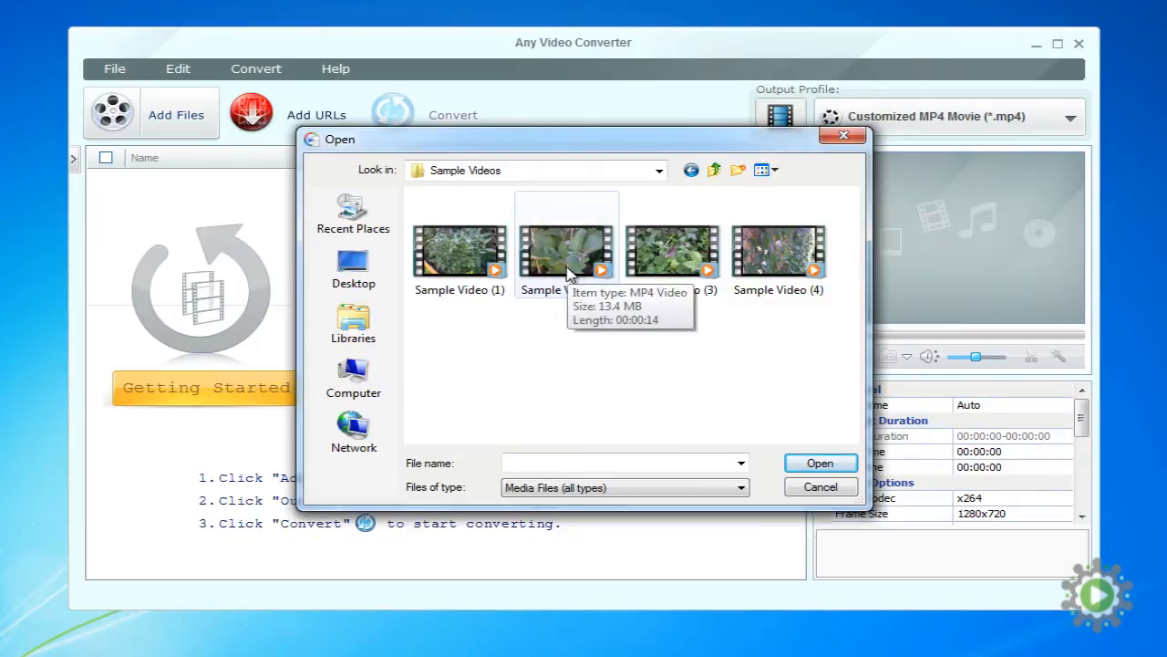
pyautogui.click(460, 252)
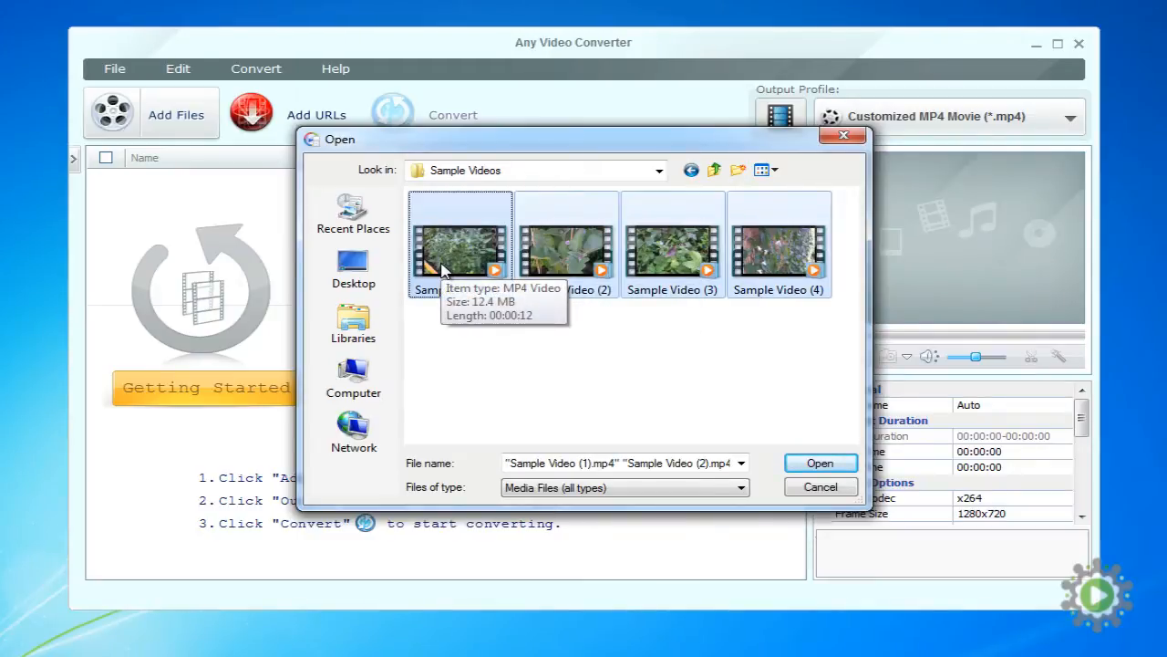
pyautogui.click(819, 485)
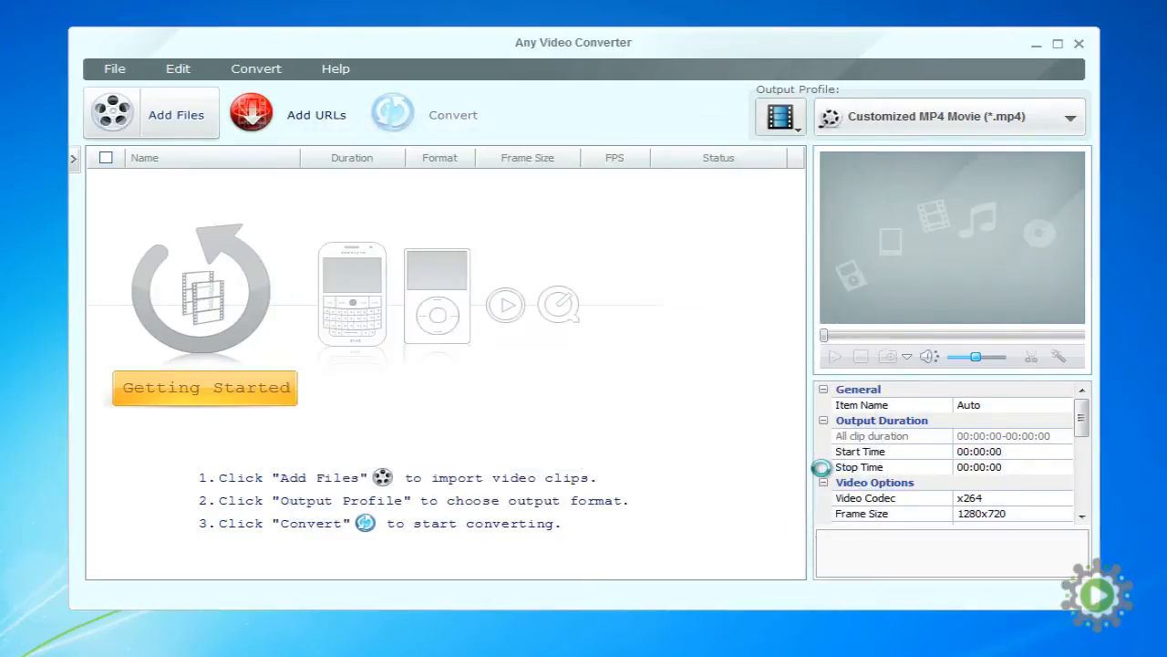
# Step: Choose Customized WMV Movie as the output format for the imported clips
pyautogui.click(151, 113)
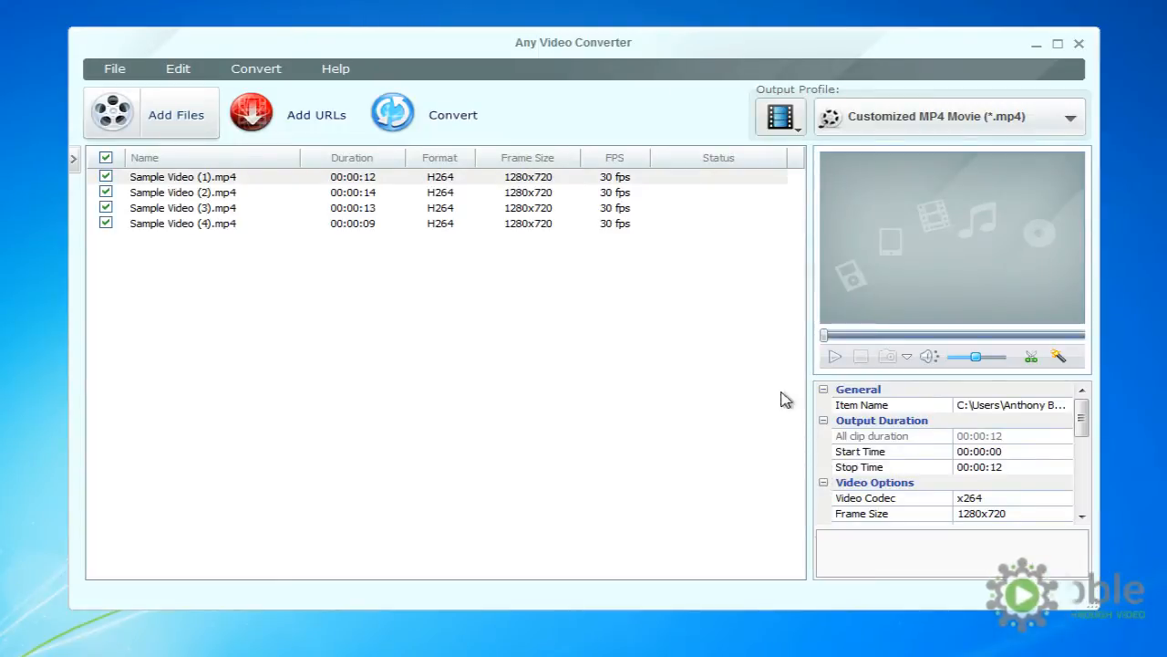
pyautogui.click(781, 117)
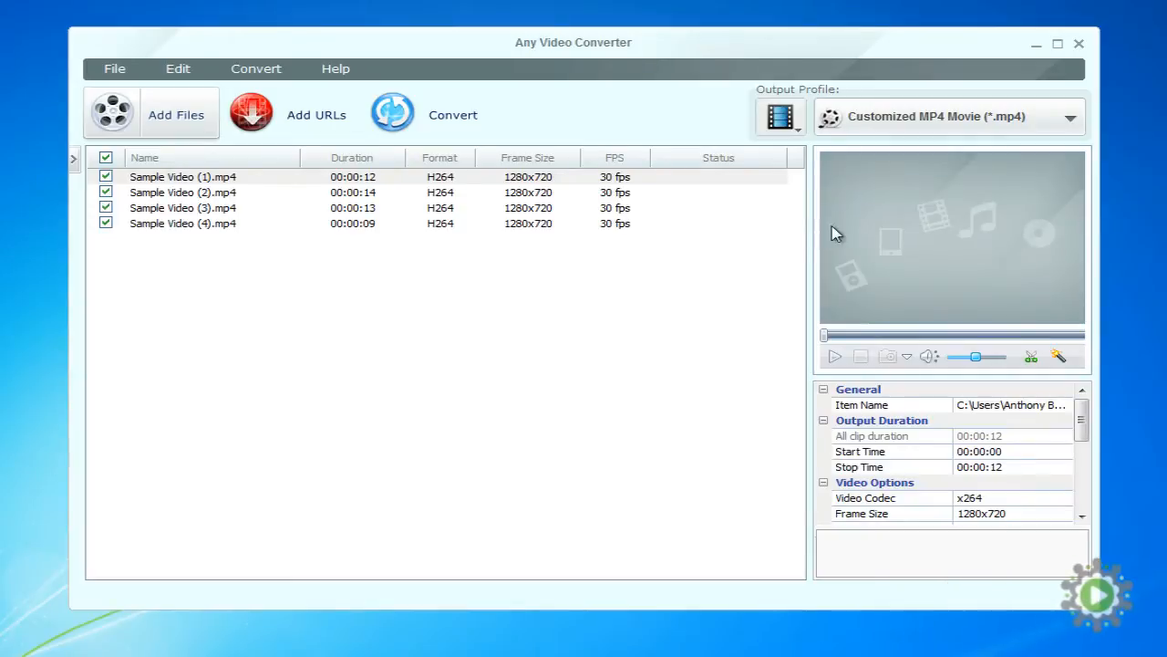
pyautogui.click(1069, 116)
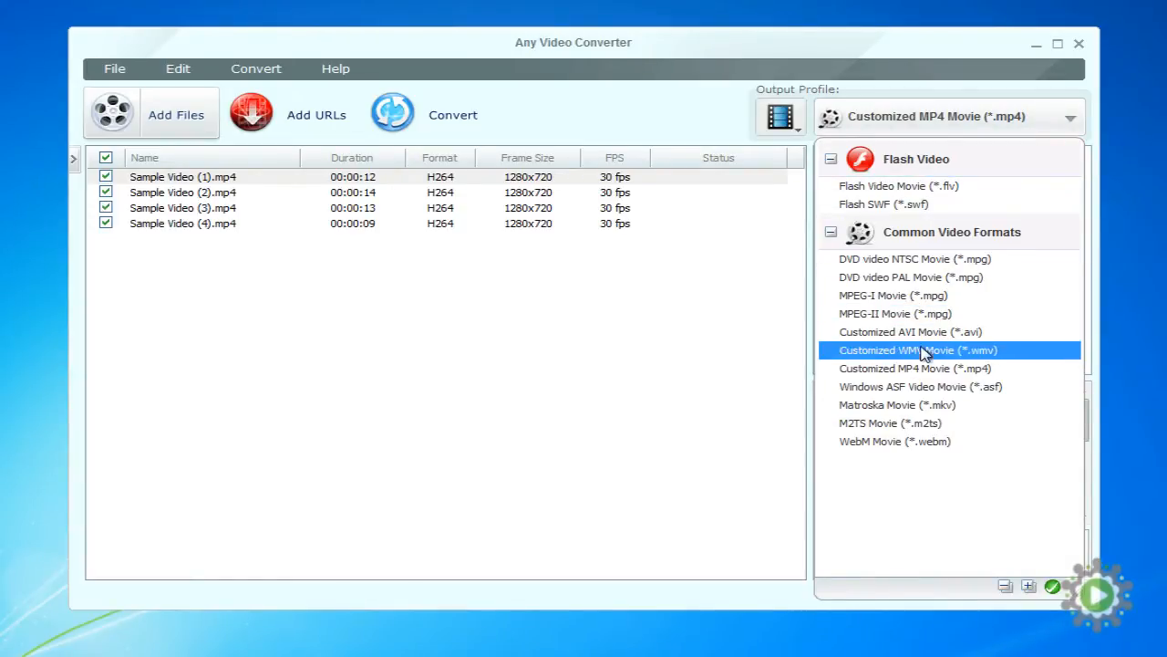
pyautogui.click(915, 350)
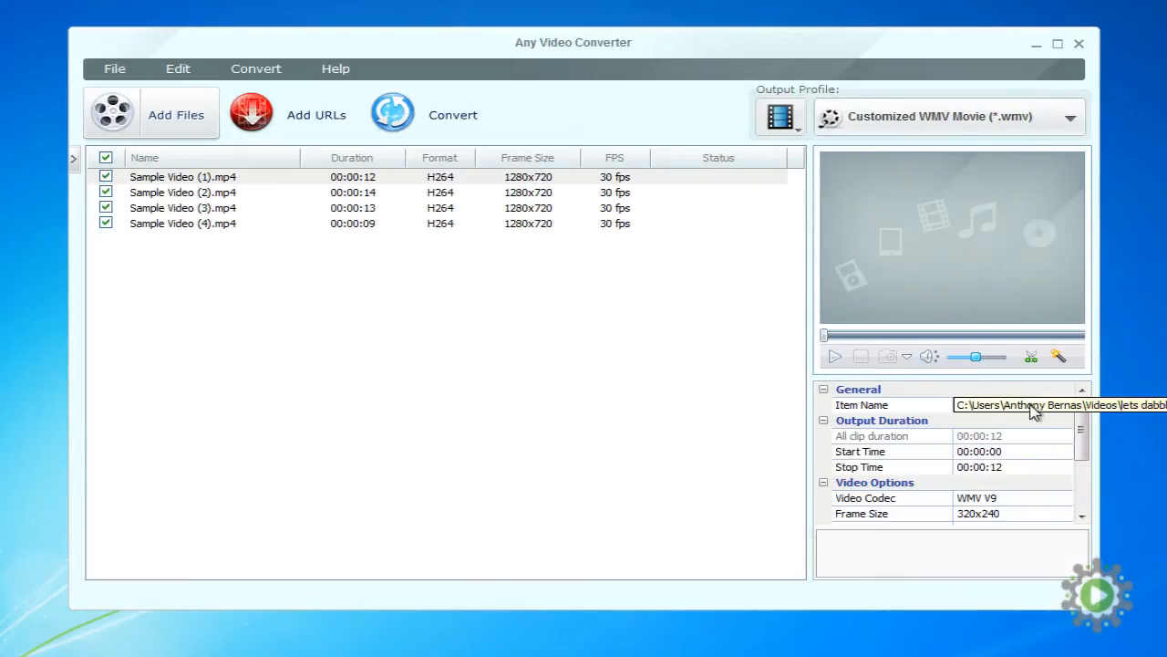
# Step: Set Video Options frame size to 1280x720 and video bitrate to 12000
pyautogui.scroll(-3)
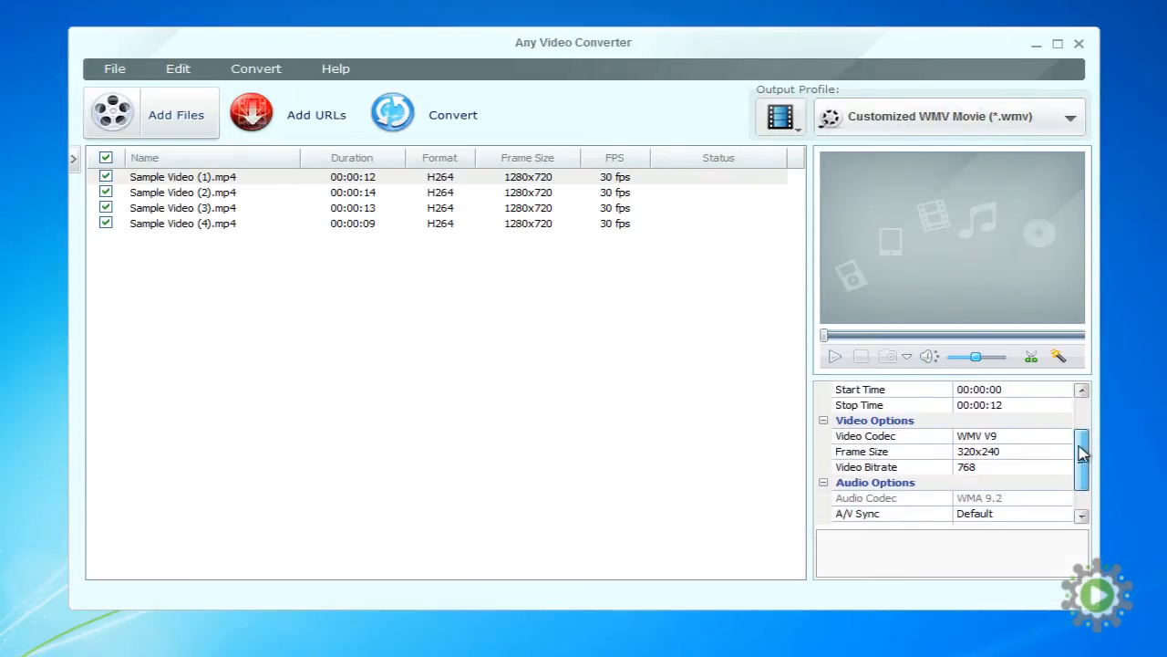
pyautogui.click(1065, 453)
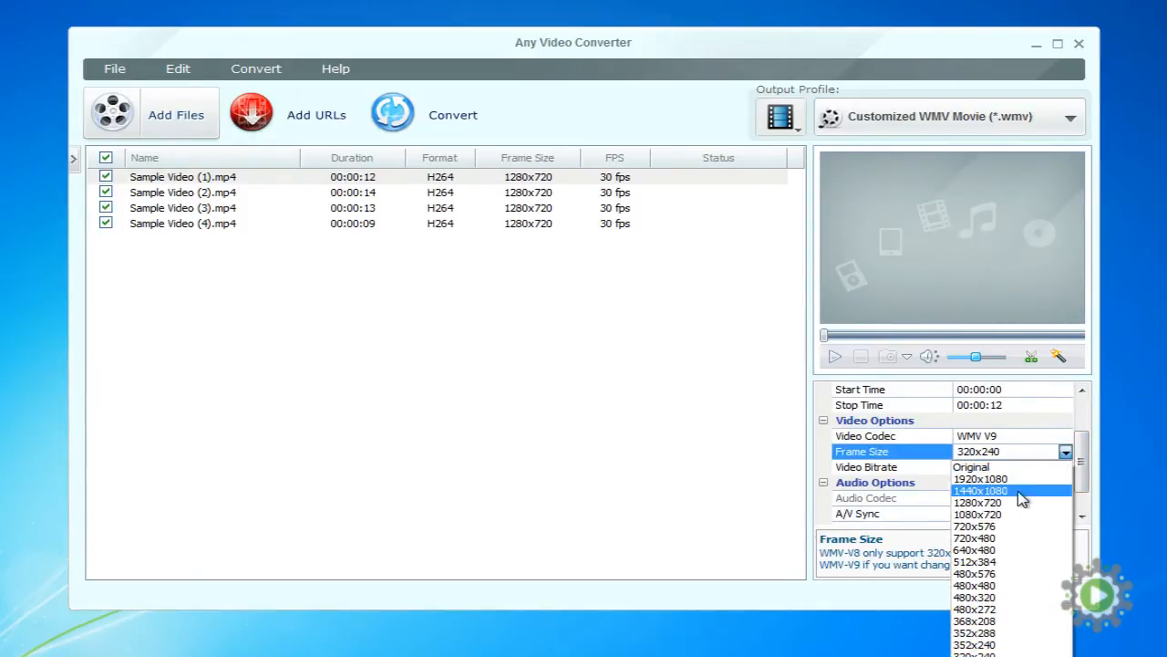
pyautogui.click(978, 504)
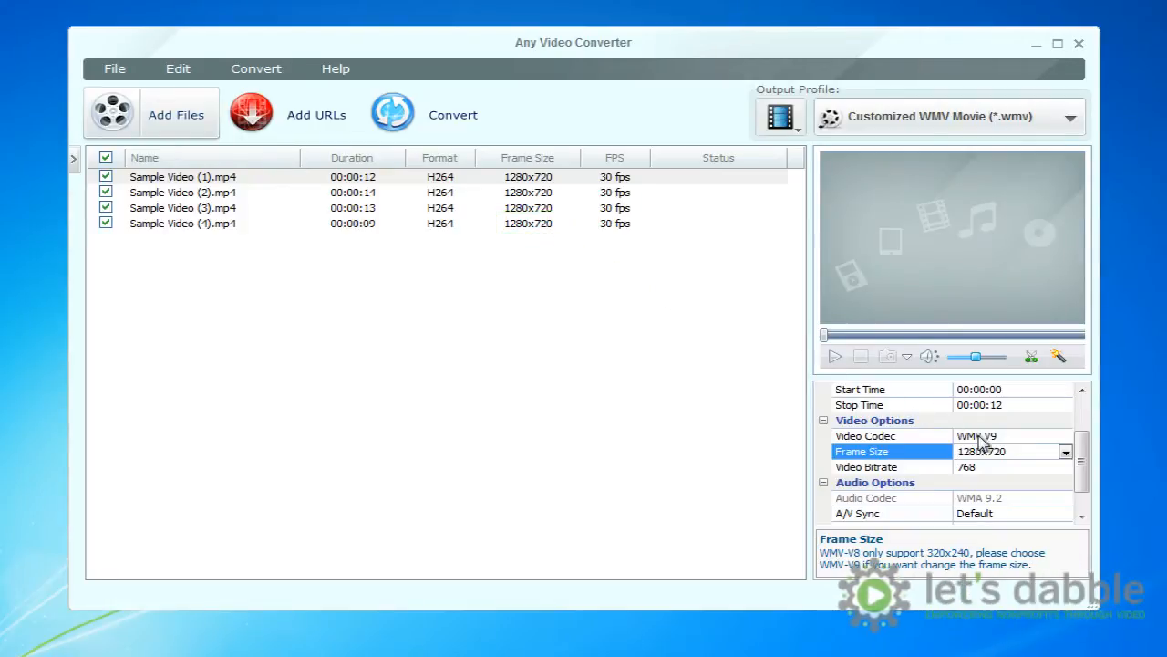
pyautogui.click(1013, 466)
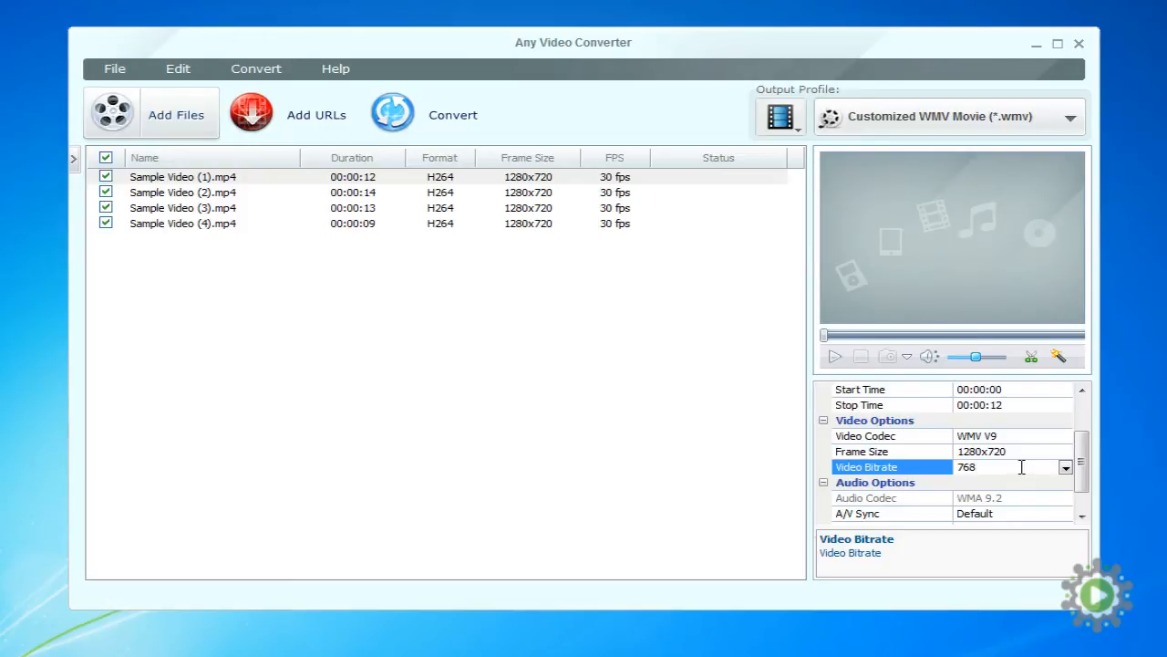
pyautogui.click(1065, 467)
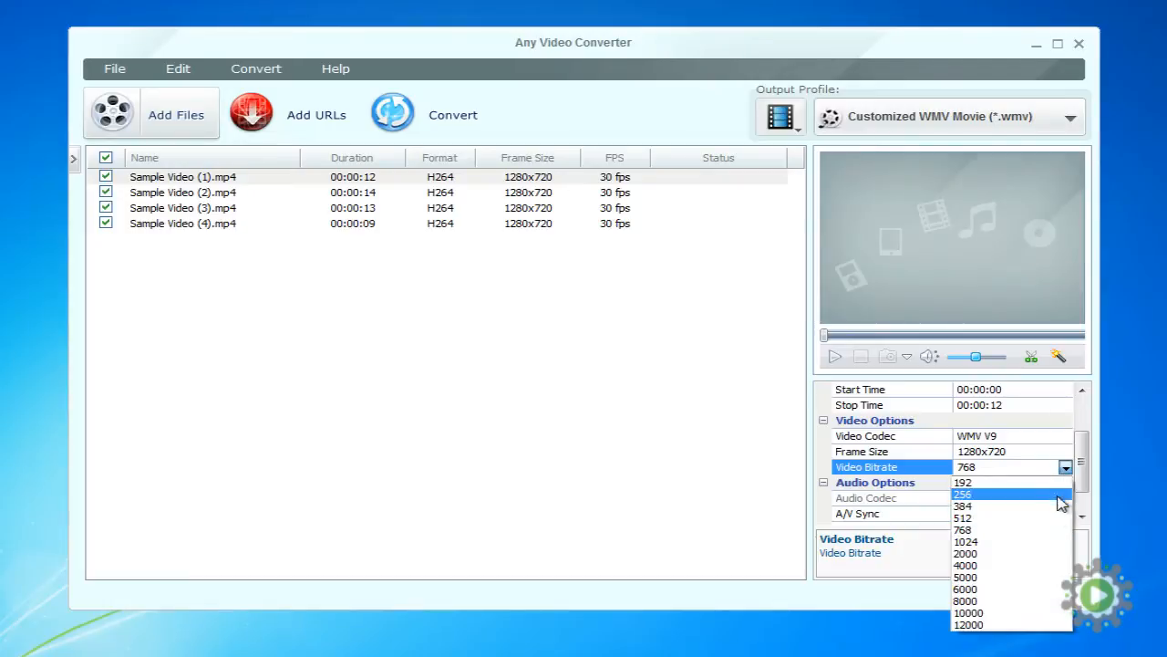
pyautogui.click(968, 623)
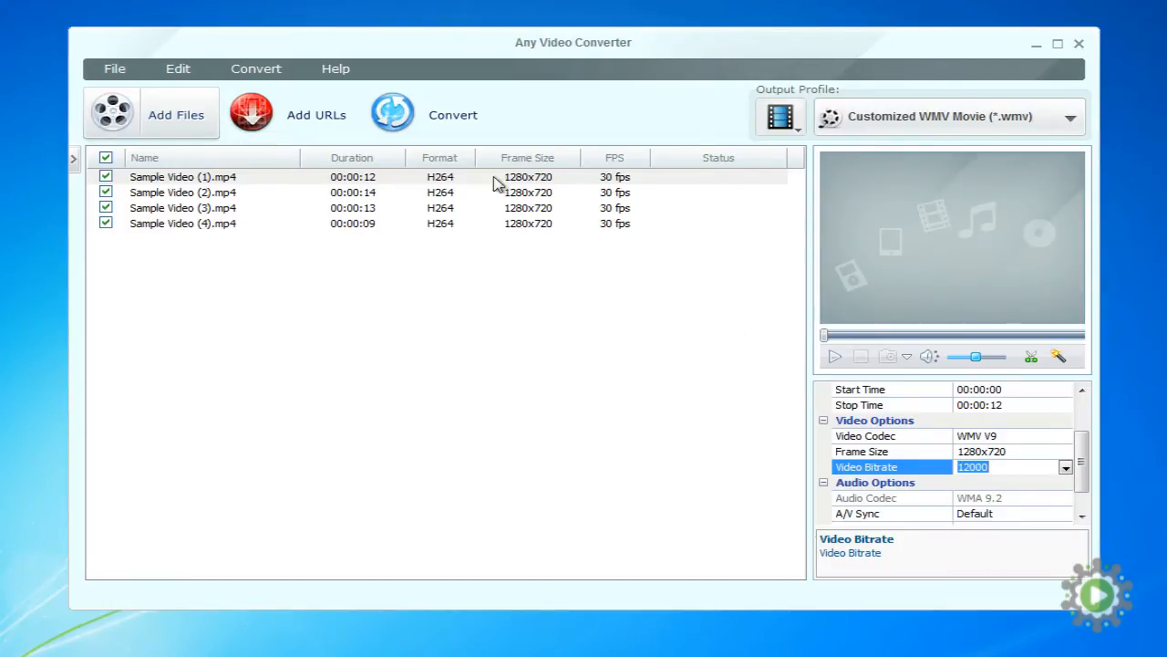
# Step: Convert the four clips to WMV and dismiss the Professional Version prompt afterwards
pyautogui.click(452, 113)
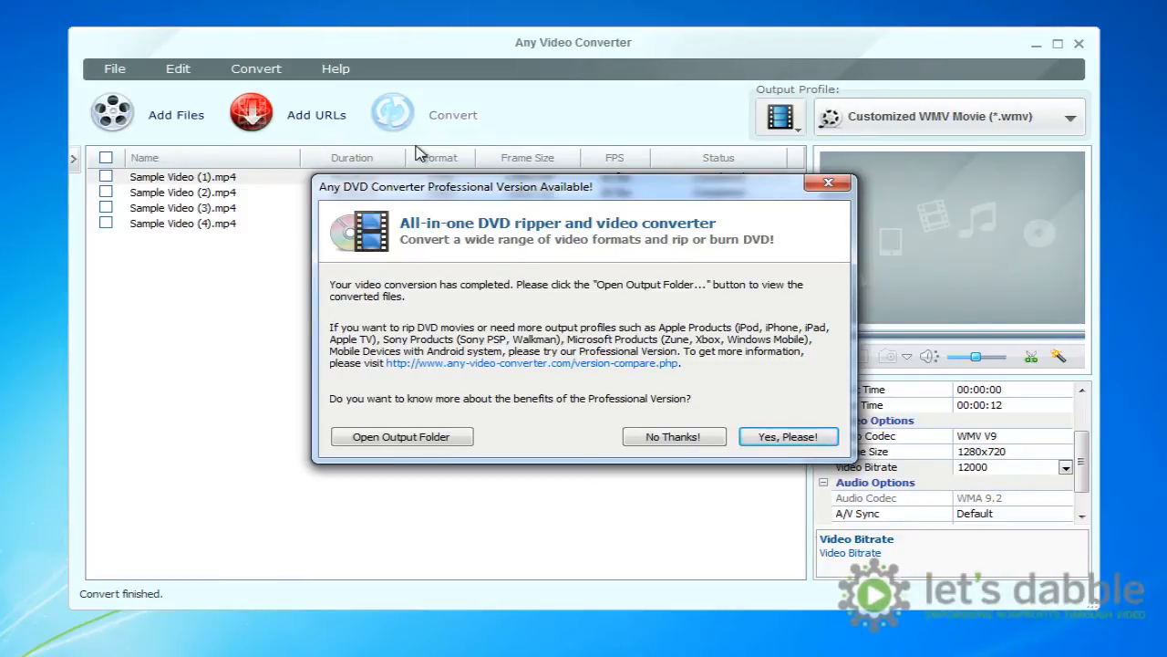
pyautogui.moveTo(662, 460)
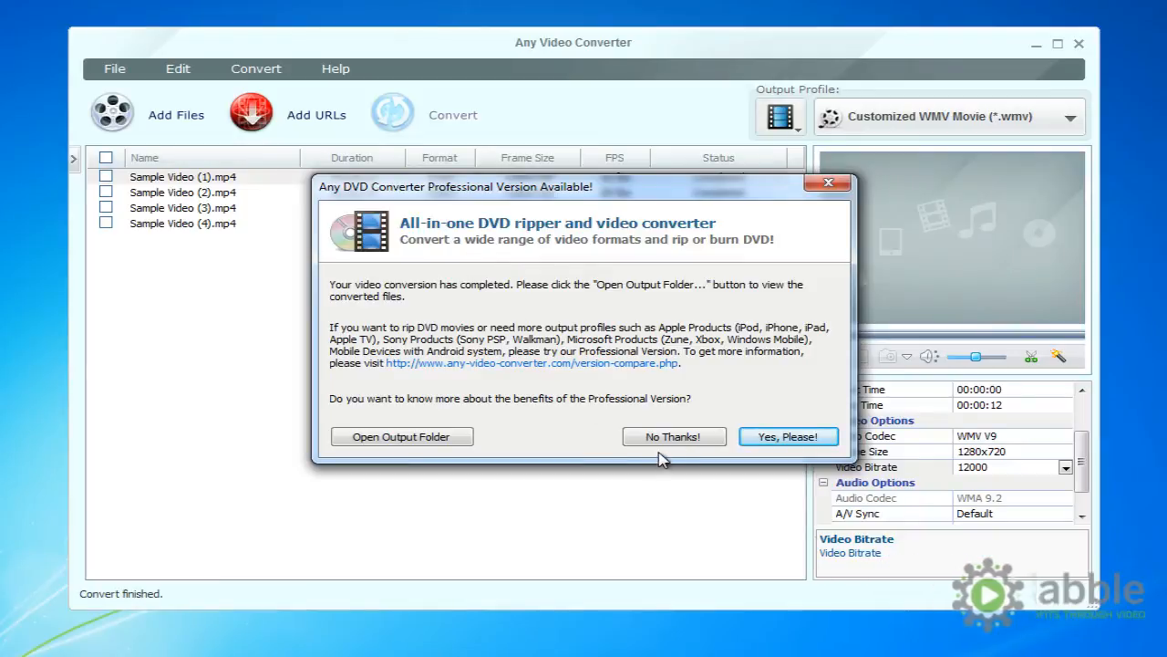
pyautogui.click(401, 436)
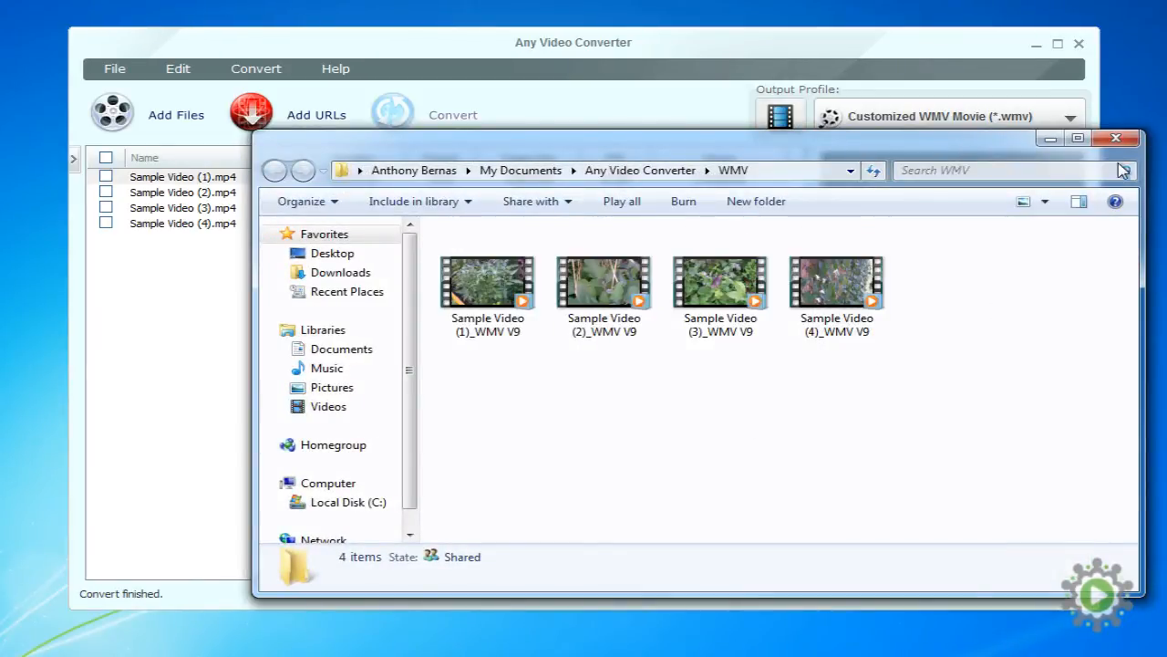
# Step: Create a new desktop folder named 'WMV Versions' for the converted files
pyautogui.click(1116, 139)
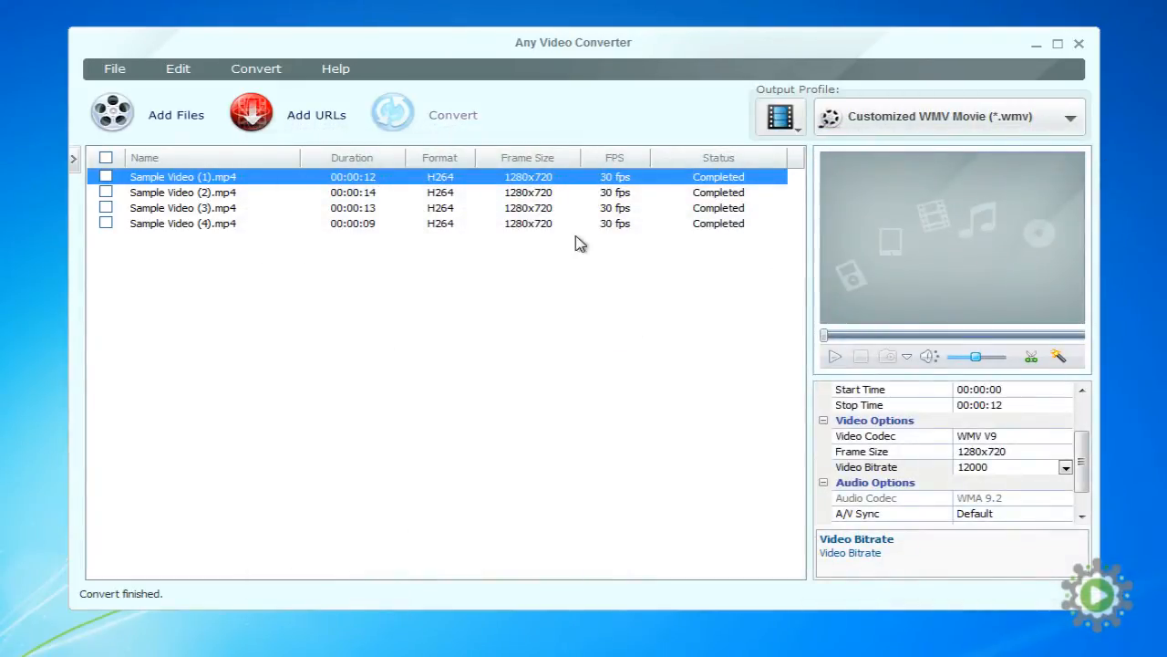
pyautogui.click(114, 70)
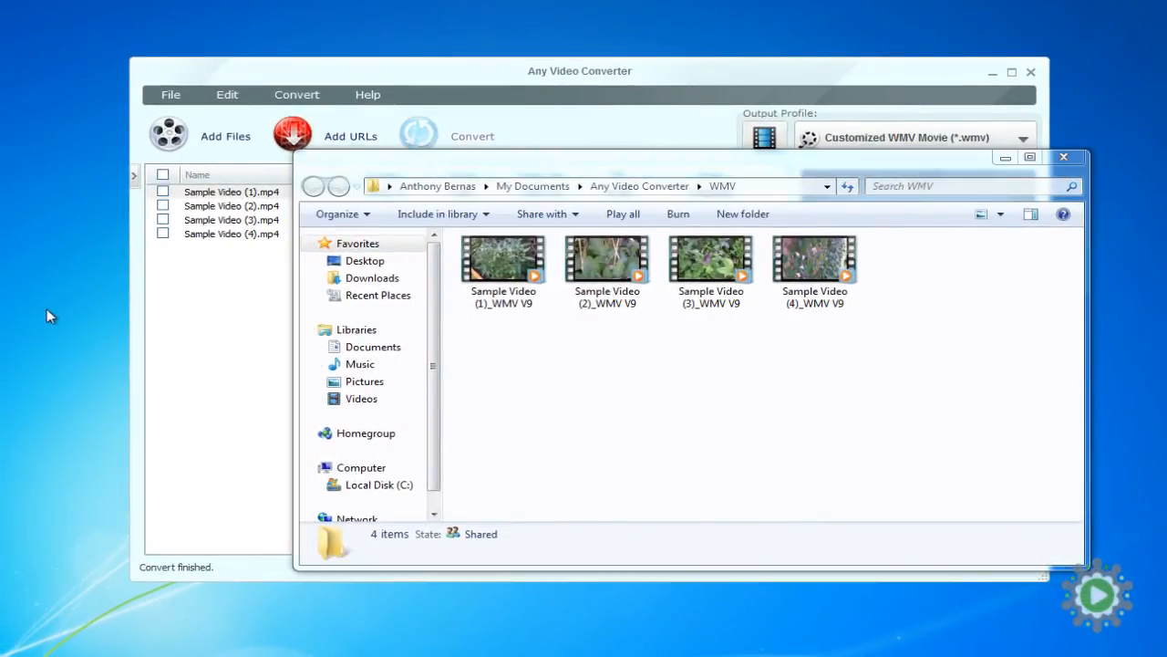
pyautogui.rightClick(51, 317)
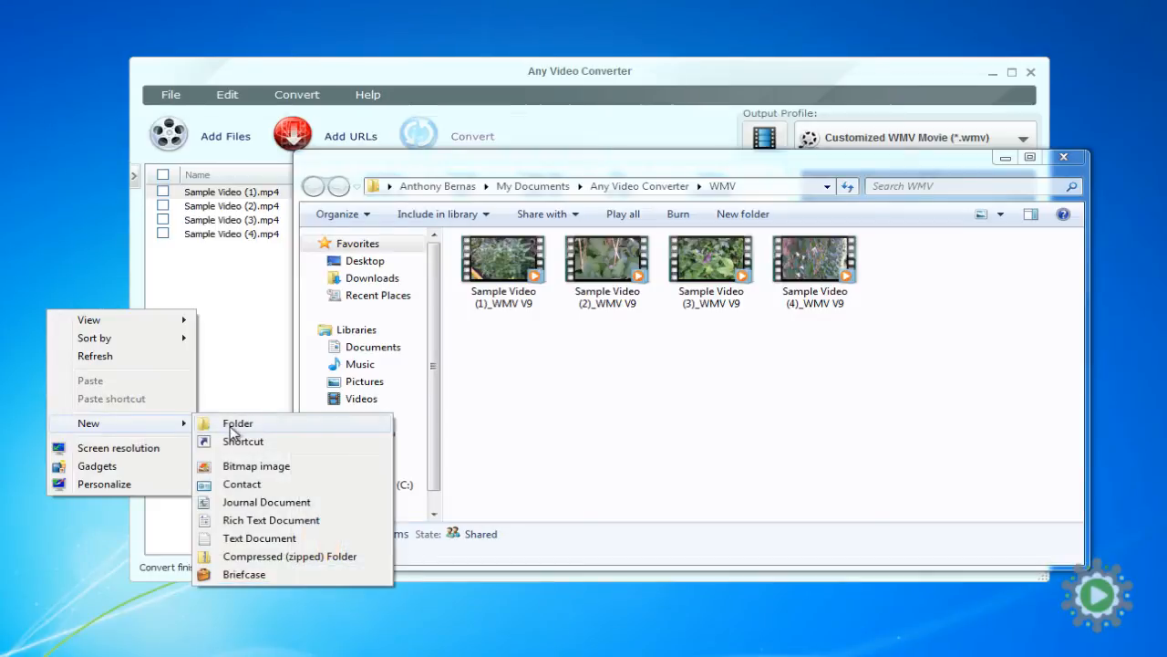
pyautogui.click(237, 423)
pyautogui.write('WMV Versions')
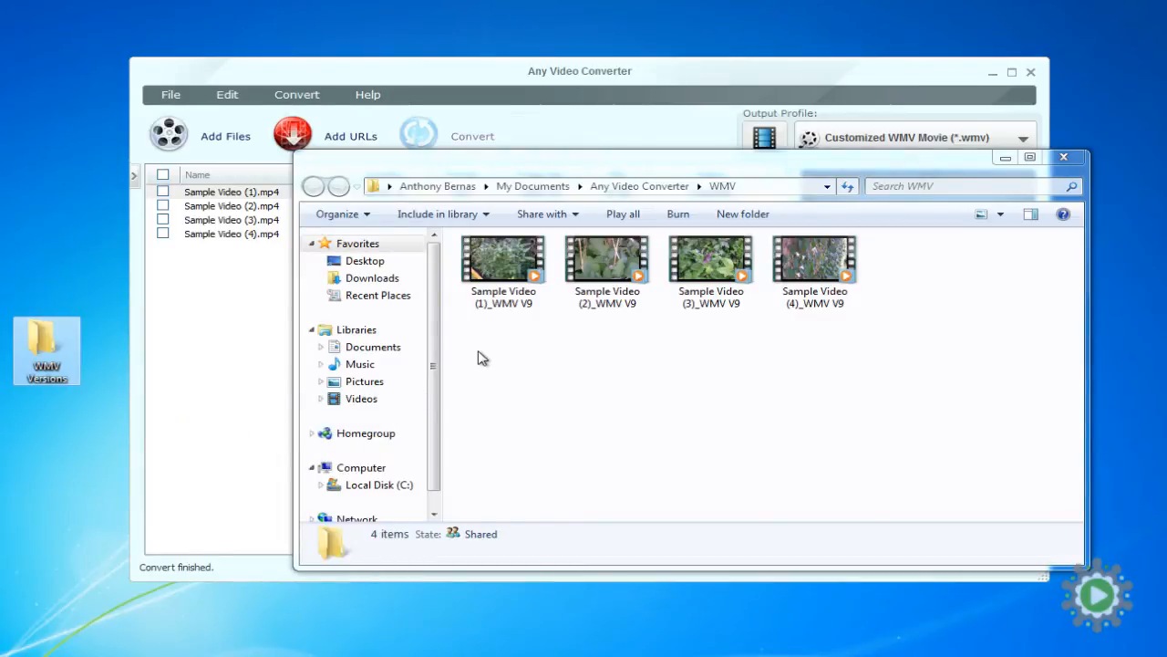
pyautogui.click(503, 264)
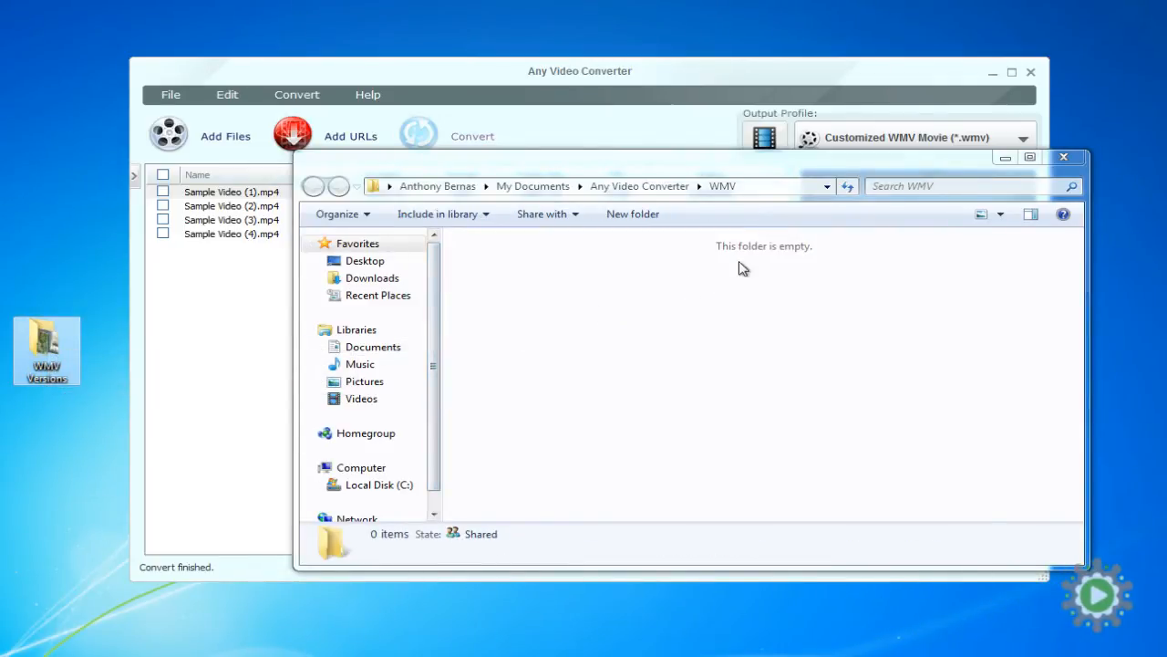
pyautogui.moveTo(751, 259)
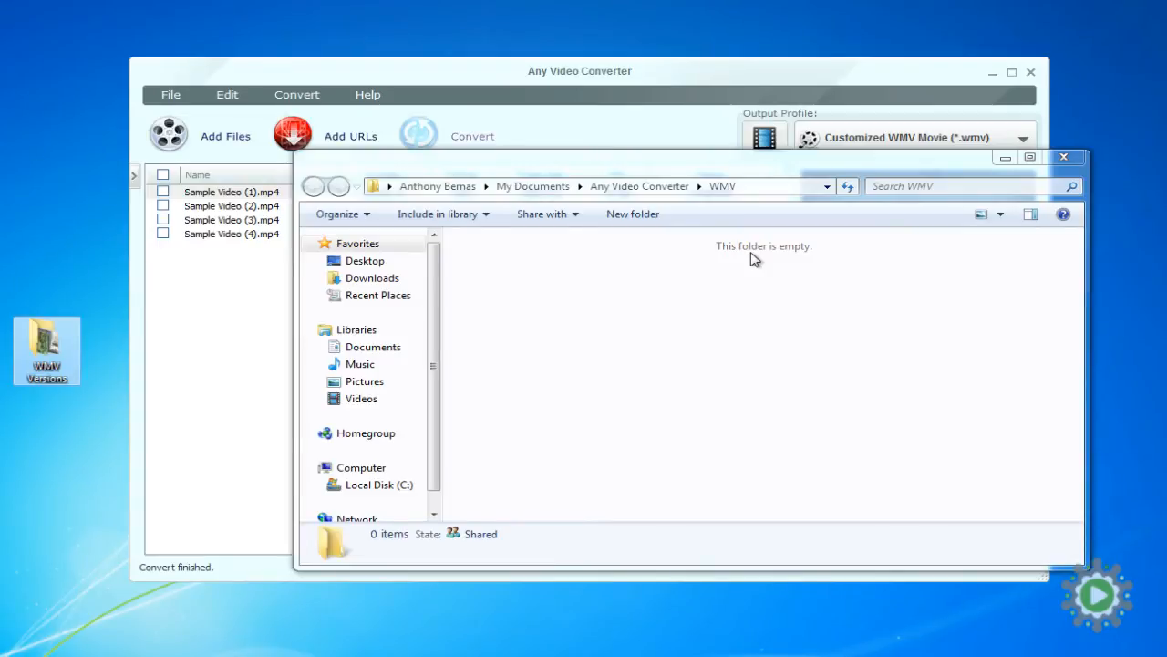
pyautogui.moveTo(1030, 201)
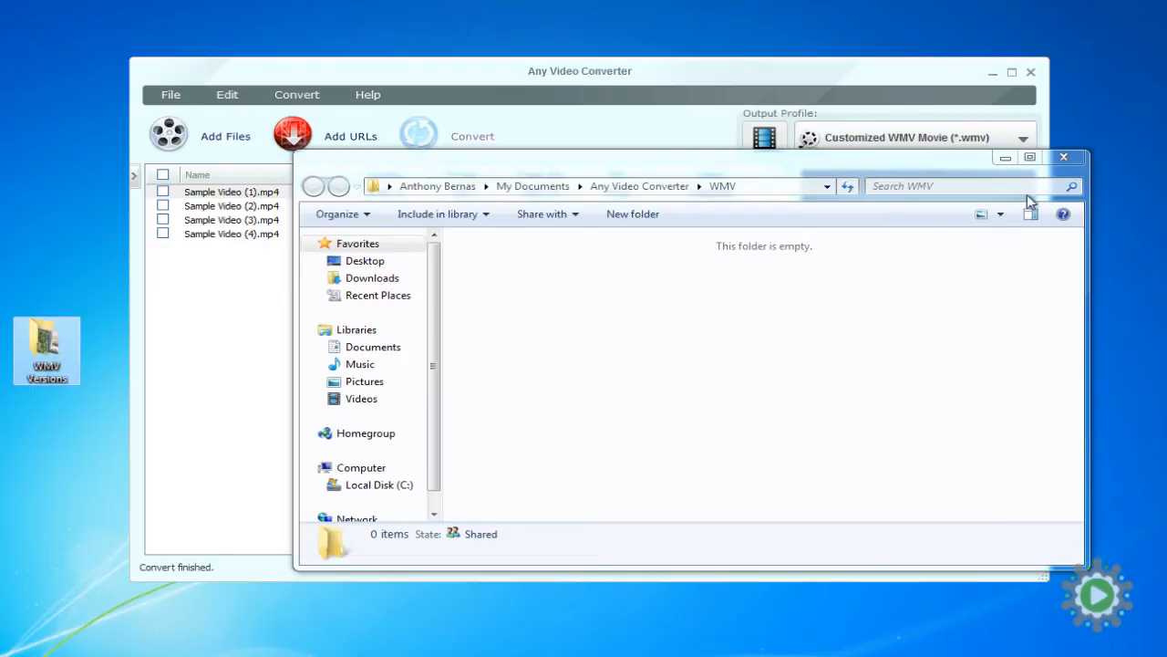
# Step: Close the WMV output folder and browse to Videos > lets dabble > Raw Footage > Sample Videos
pyautogui.click(1063, 157)
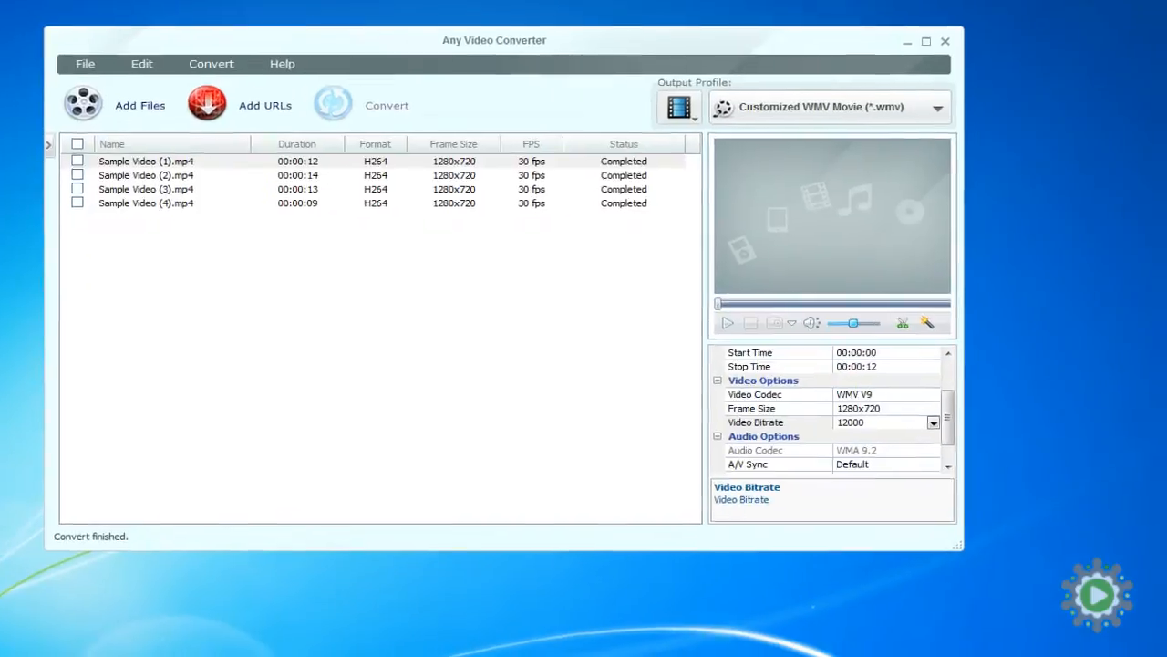
pyautogui.click(139, 104)
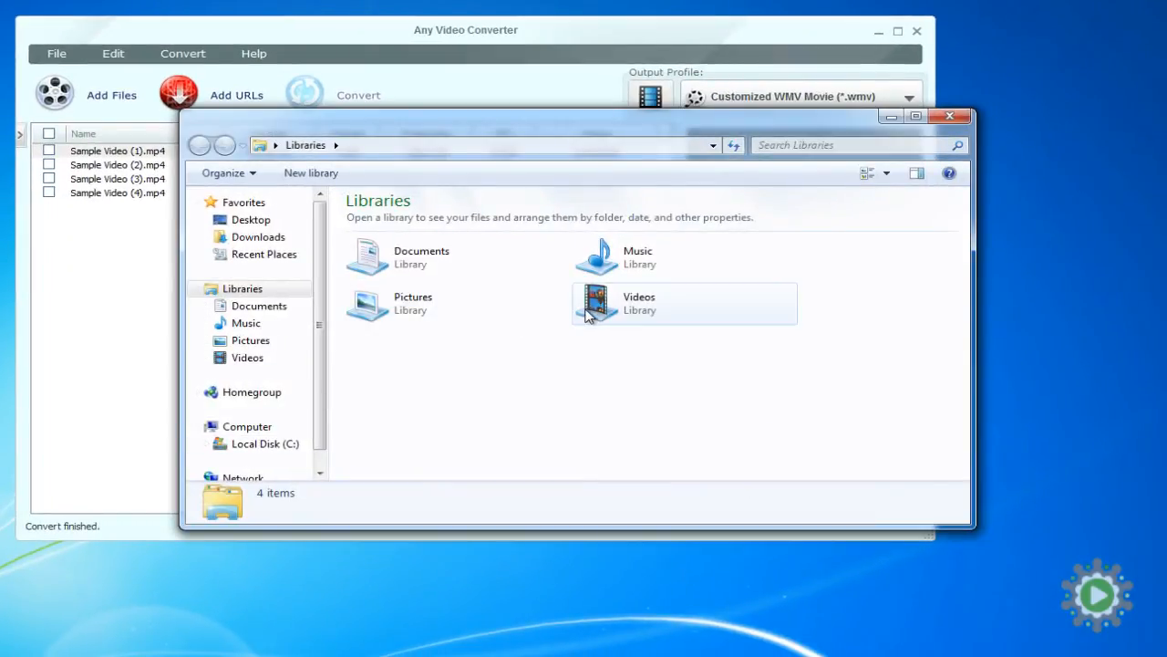
pyautogui.doubleClick(684, 303)
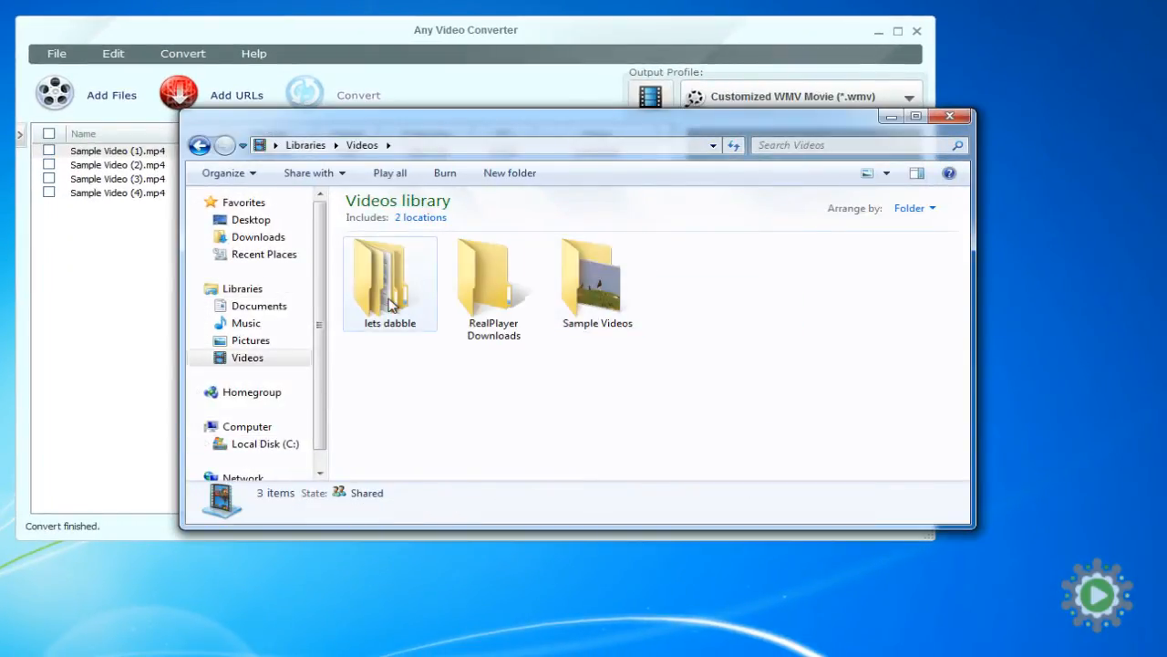
pyautogui.doubleClick(390, 277)
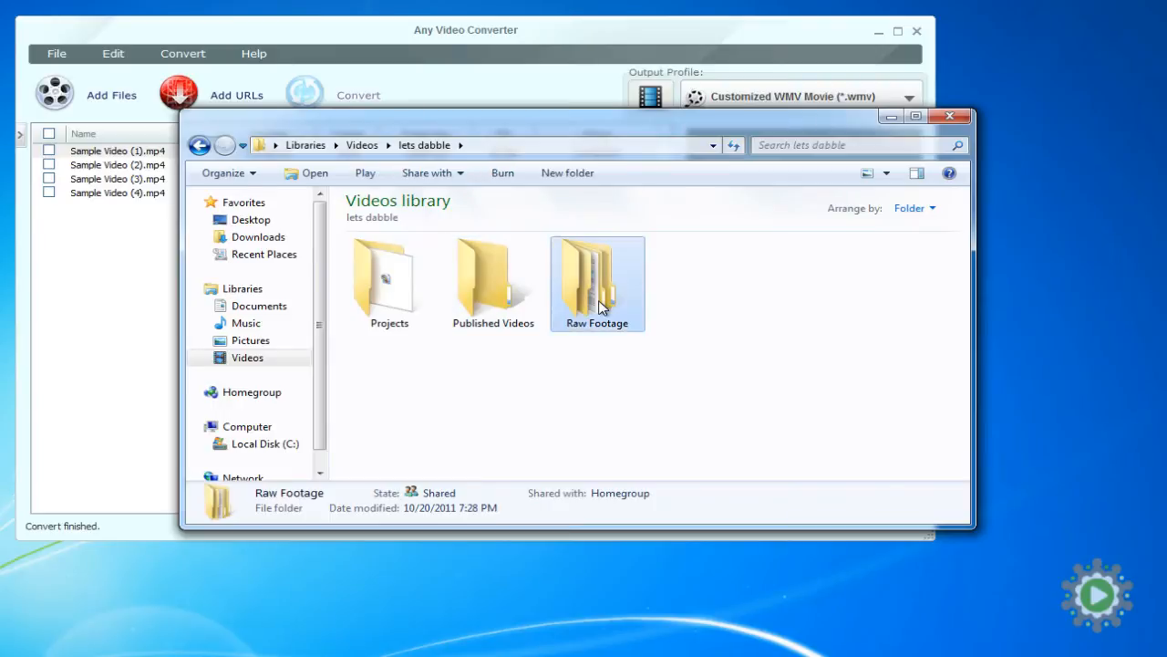
pyautogui.doubleClick(597, 282)
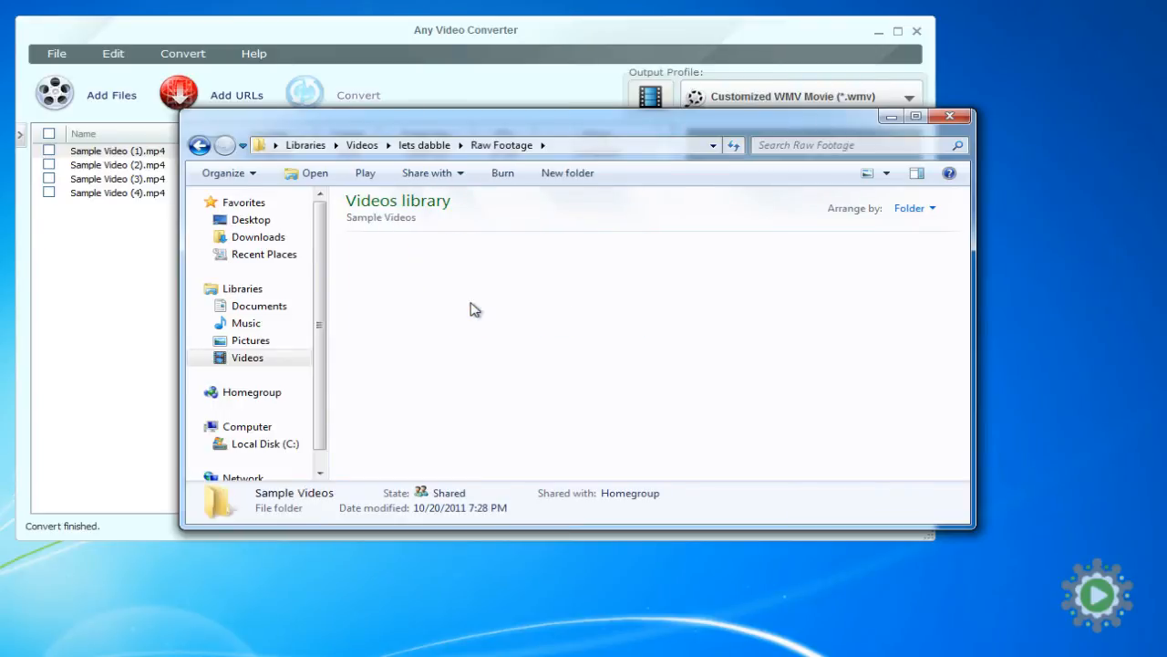
pyautogui.doubleClick(293, 500)
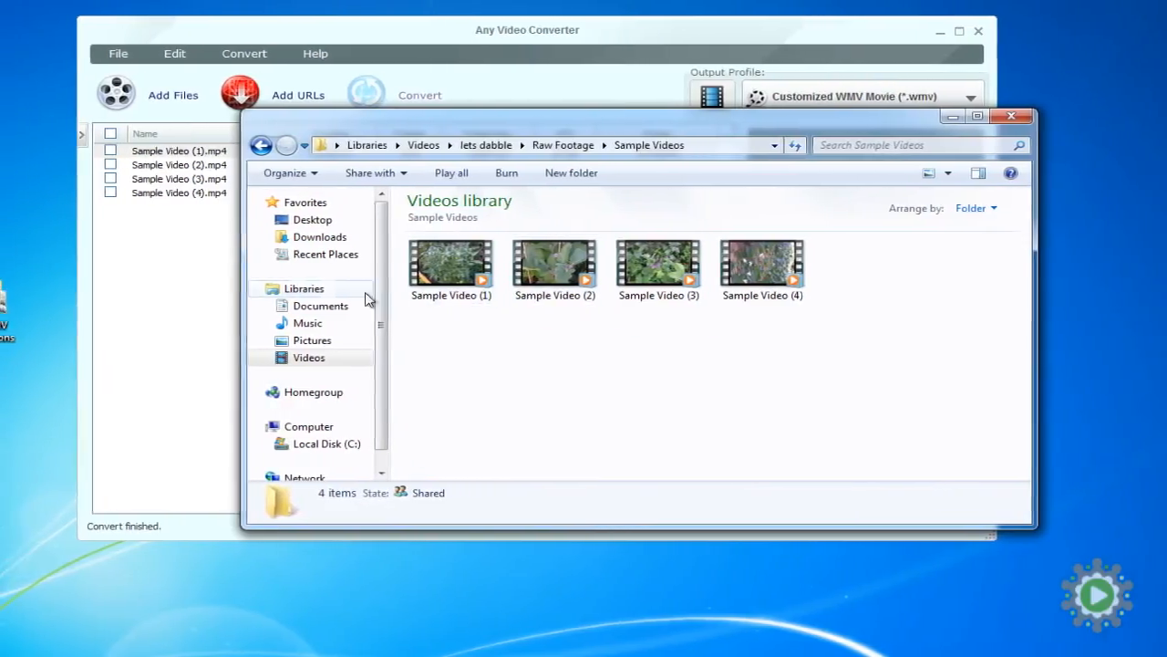